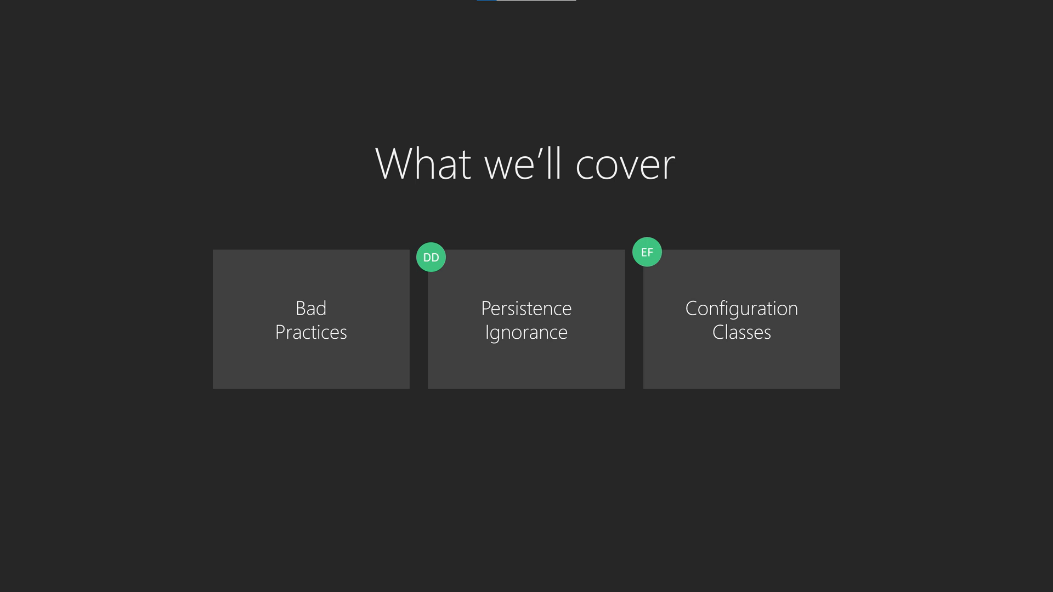
# Step: Advance the slideshow to the Bad Practices slide with the BadAuthor example
pyautogui.click(310, 319)
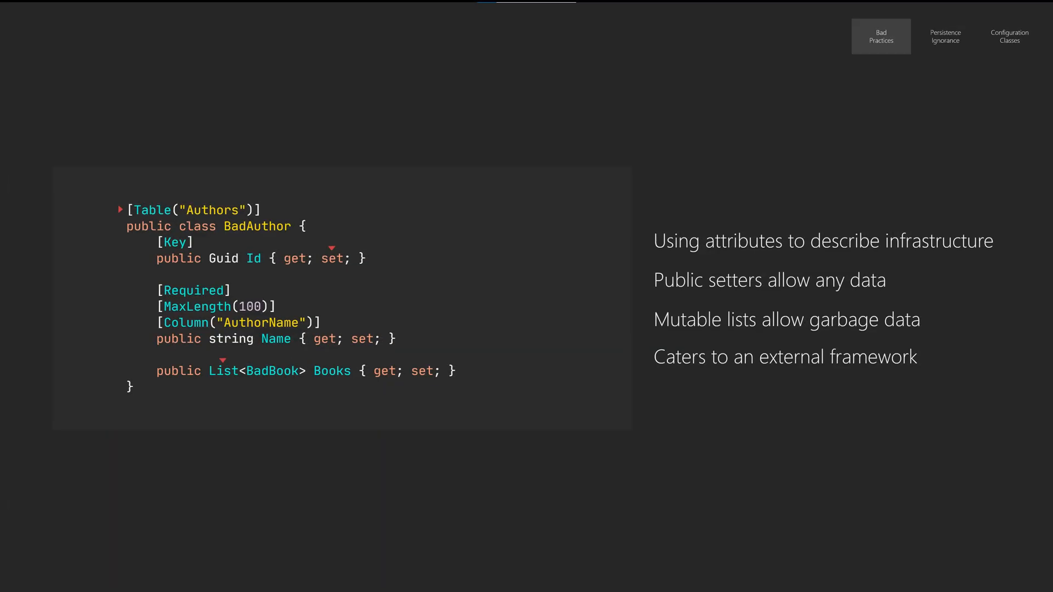
pyautogui.click(945, 34)
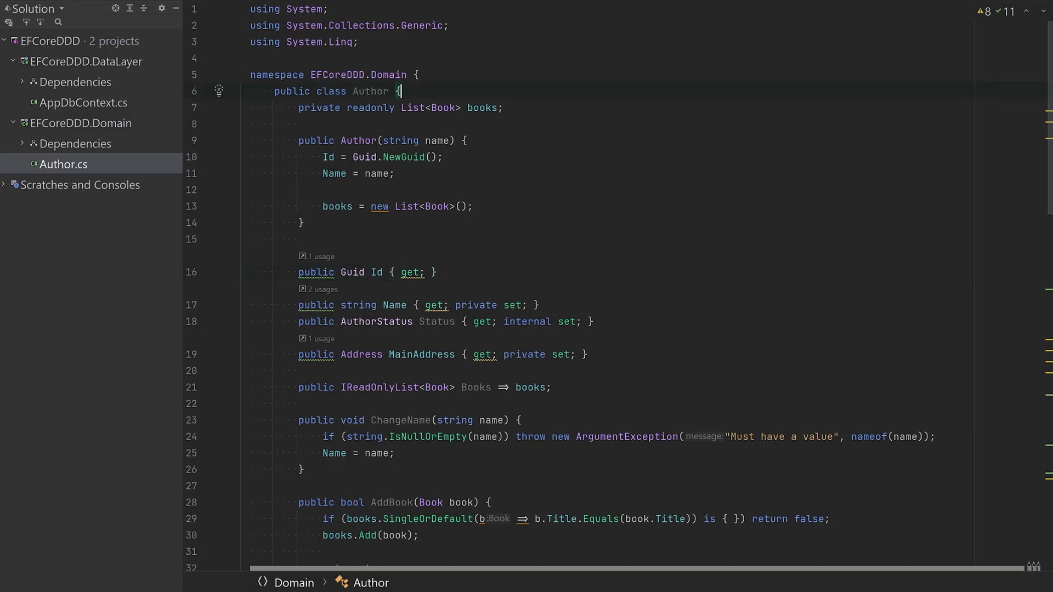
# Step: Review the Author, Book and BookType classes in Author.cs, then switch to AppDbContext.cs
pyautogui.scroll(-3)
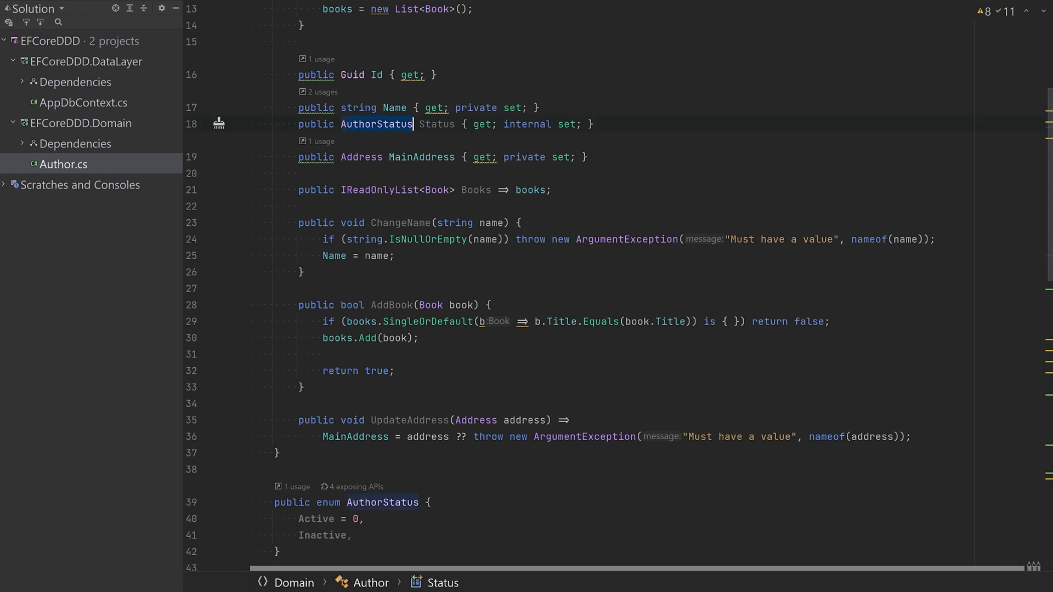
pyautogui.click(396, 157)
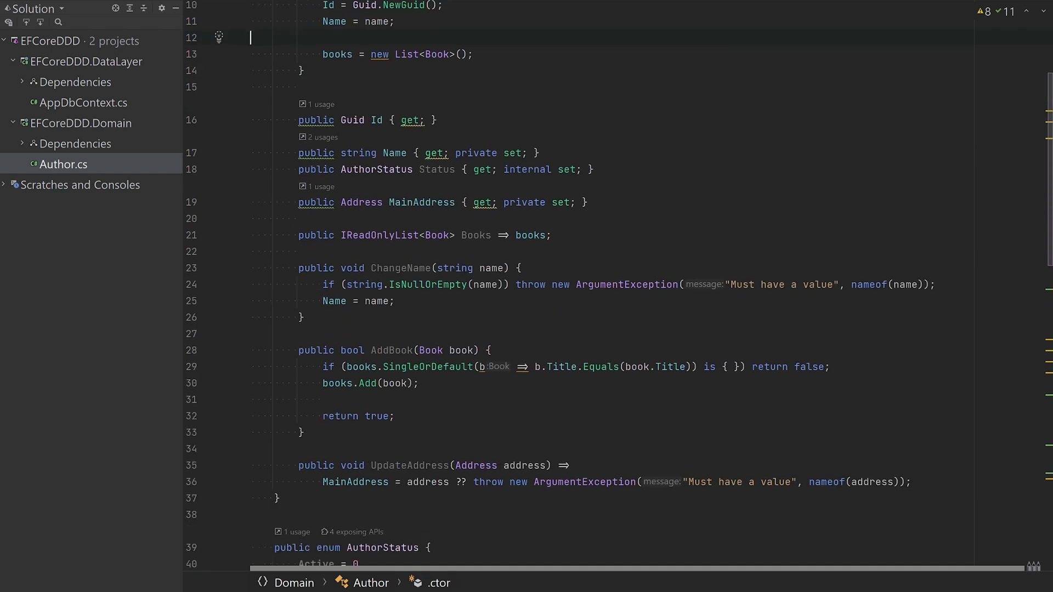
pyautogui.scroll(-3)
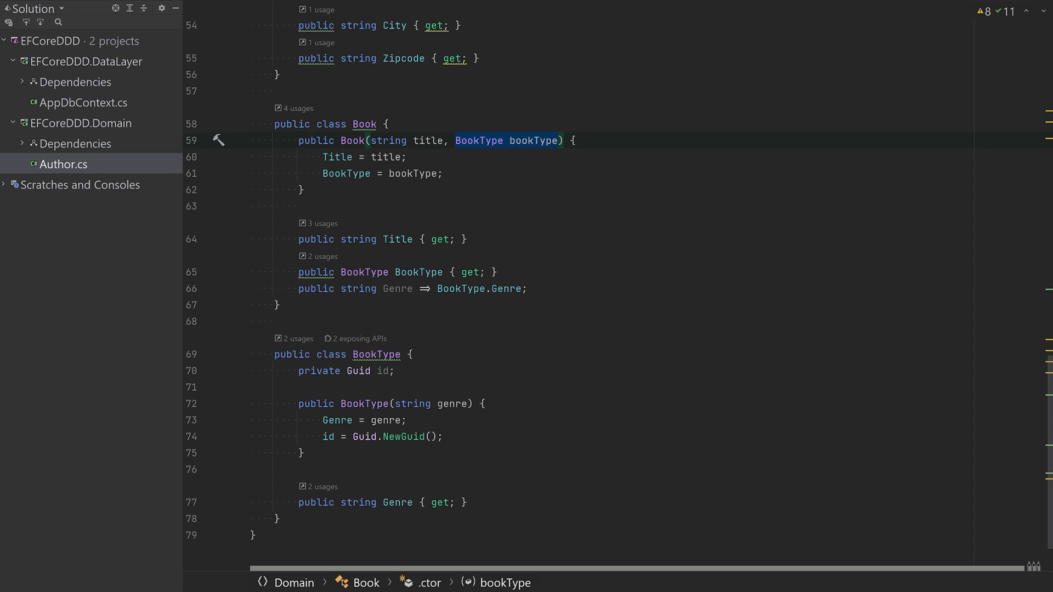
pyautogui.click(83, 102)
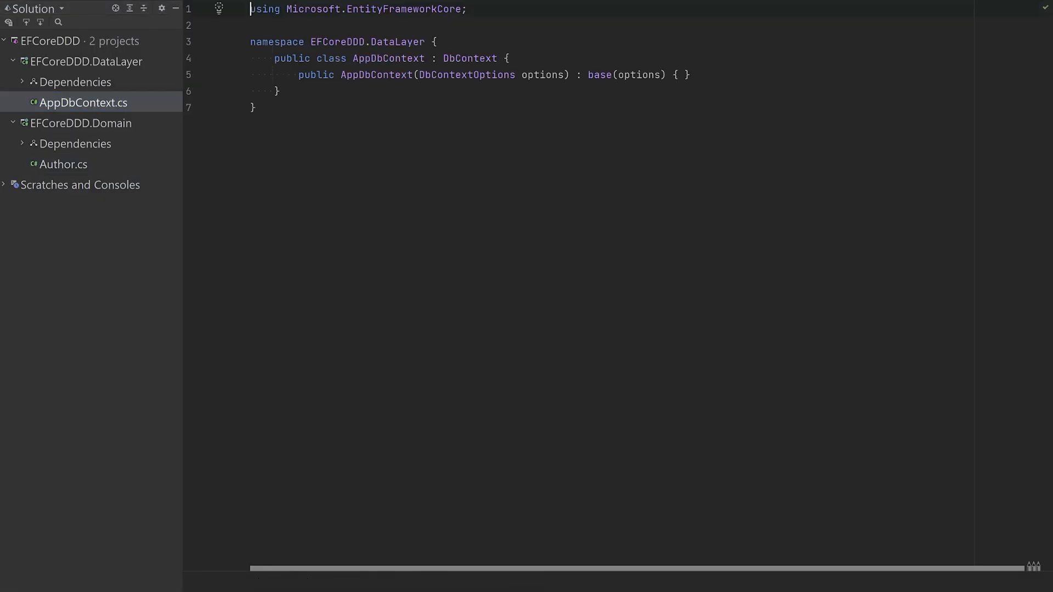
# Step: Override OnModelCreating to call ApplyConfigurationsFromAssembly with typeof(AppDbContext).Assembly
pyautogui.write('OnModelCreating(ModelBuilder modelBuilder) {')
pyautogui.write('modelBuilder.FRo')
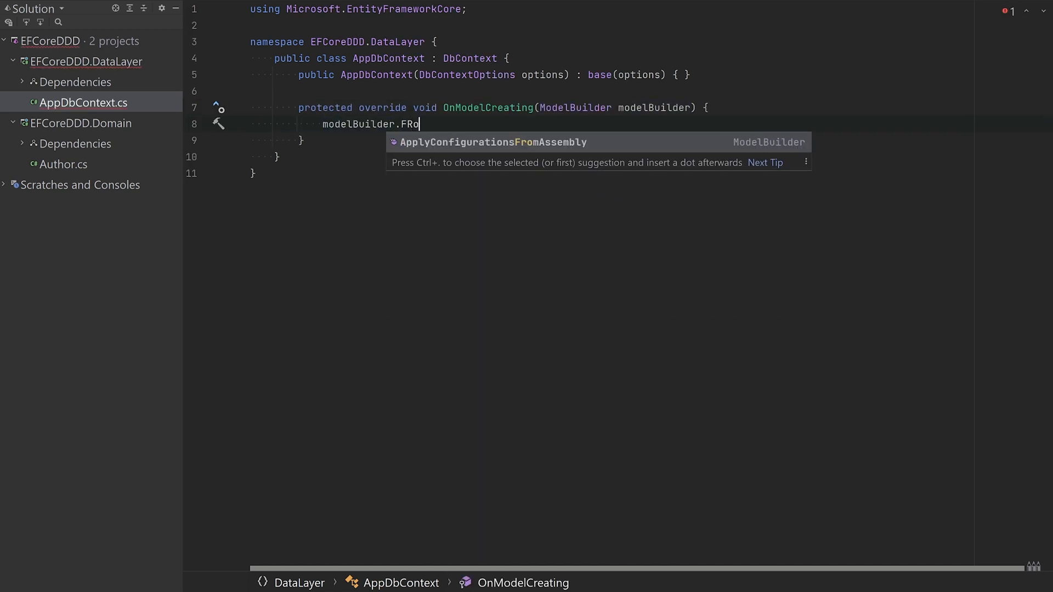
pyautogui.press('Tab')
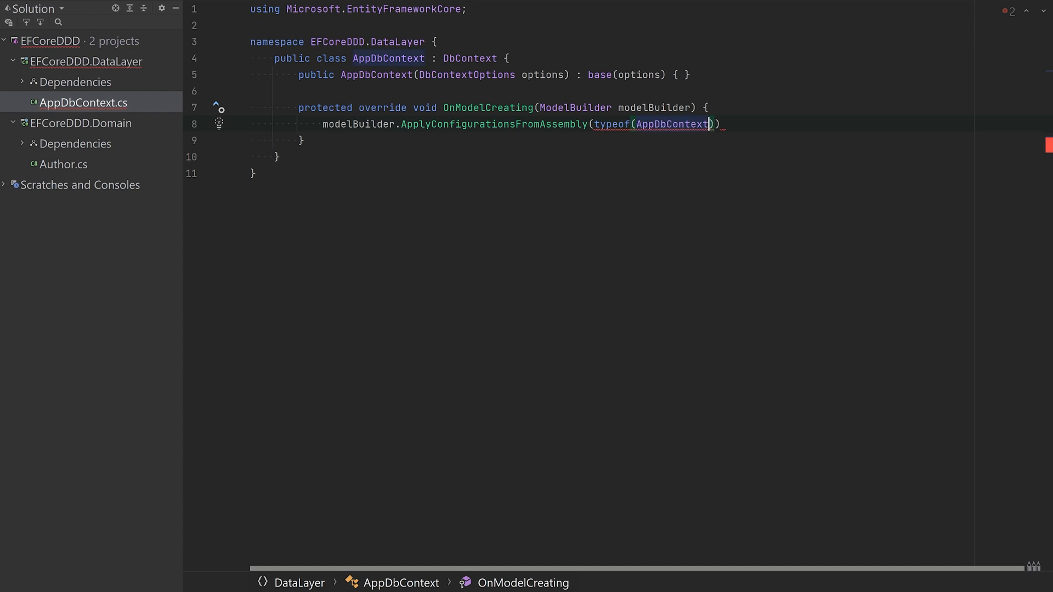
pyautogui.write('.Assembly;')
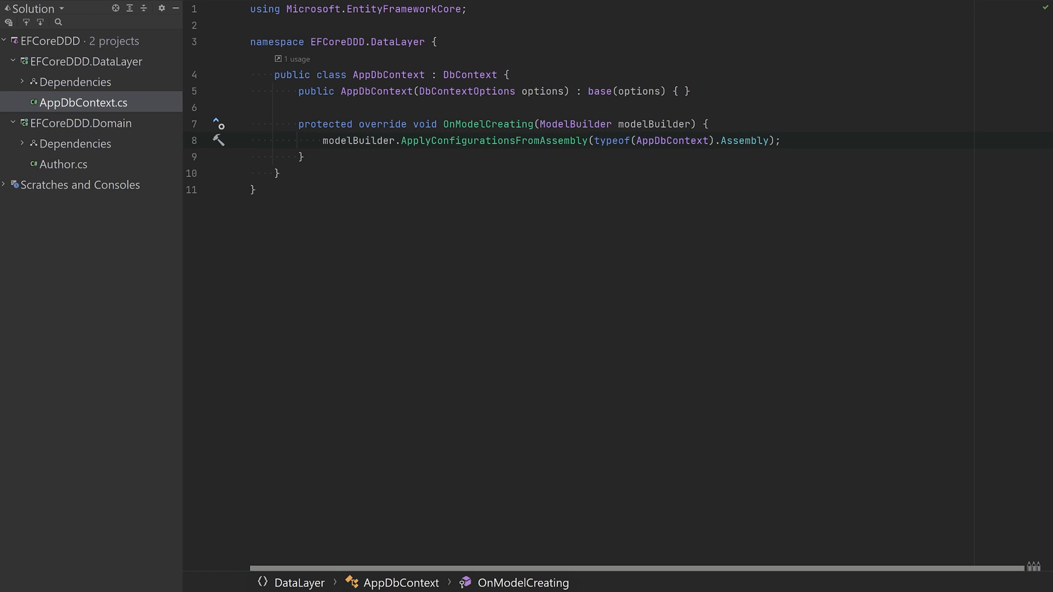
pyautogui.click(84, 103)
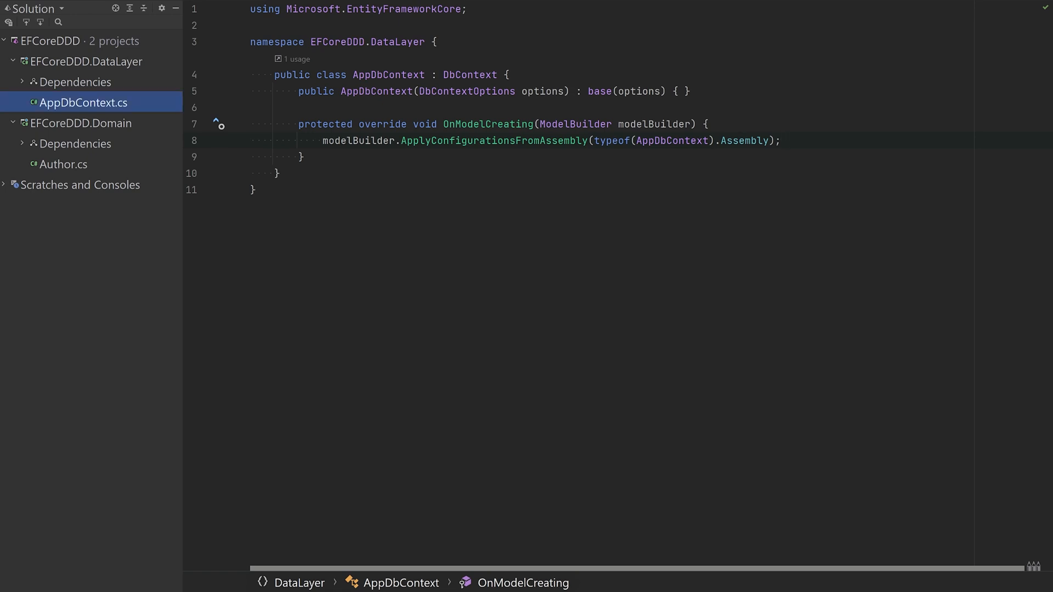
# Step: Create a Configurations directory in DataLayer and add an AuthorConfiguration class to it
pyautogui.write('Configurations')
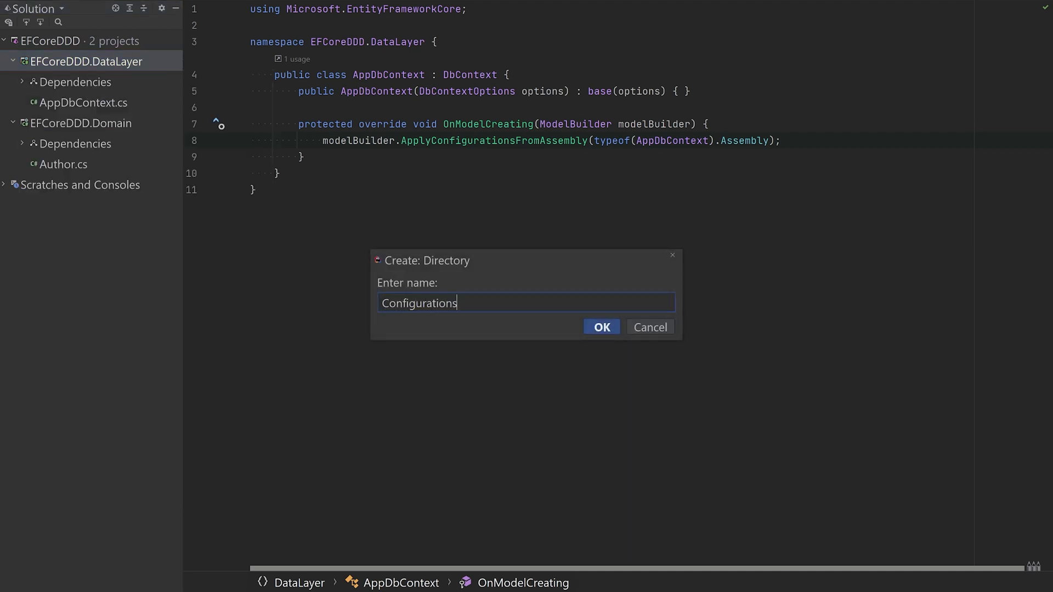
pyautogui.click(600, 327)
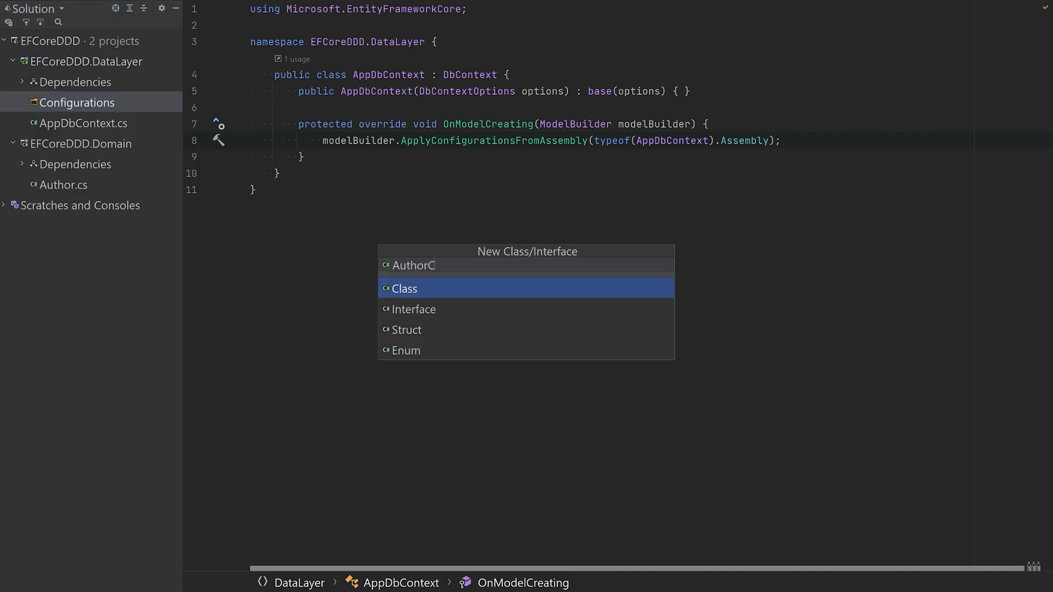
pyautogui.click(403, 288)
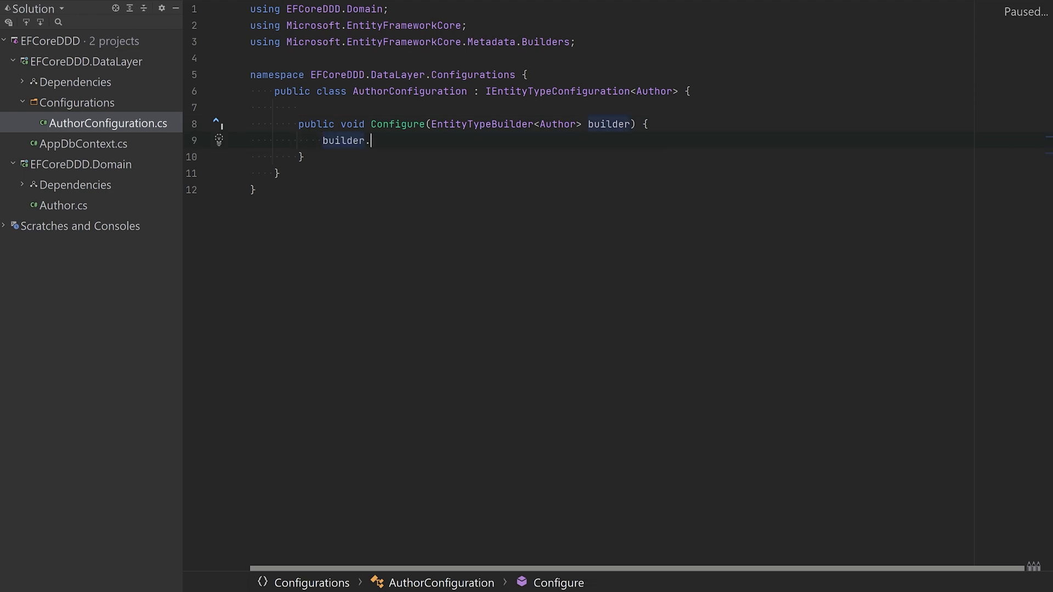
# Step: Map Author to the Authors table with Id as key and Name required, max length 150
pyautogui.write('ToTable("Authors");')
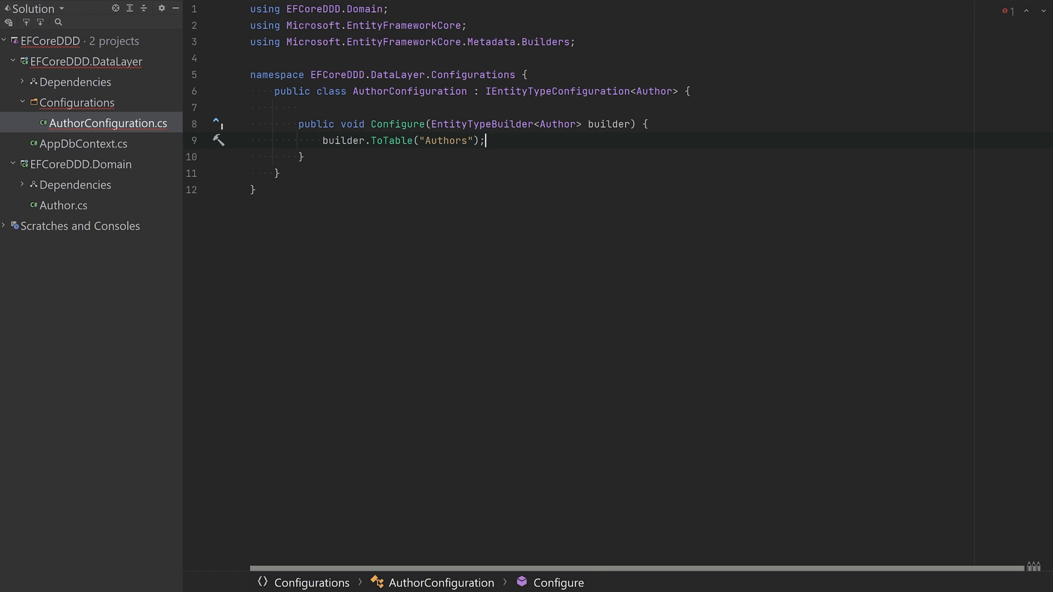
pyautogui.write('builder.HA')
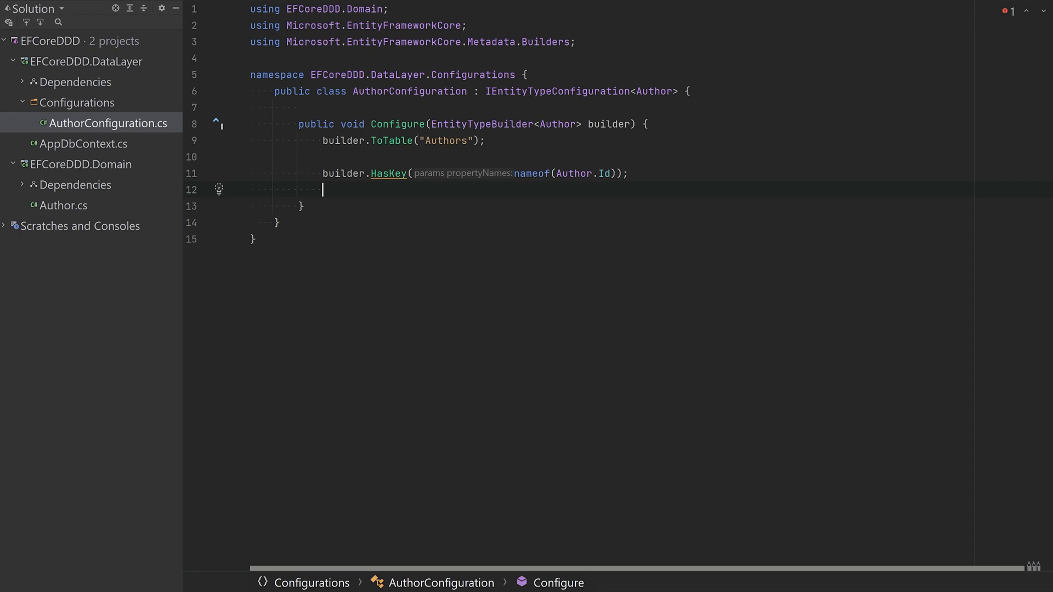
pyautogui.write('builder.Property(a => a.Name).HasMaxLength(150).IsRequired();')
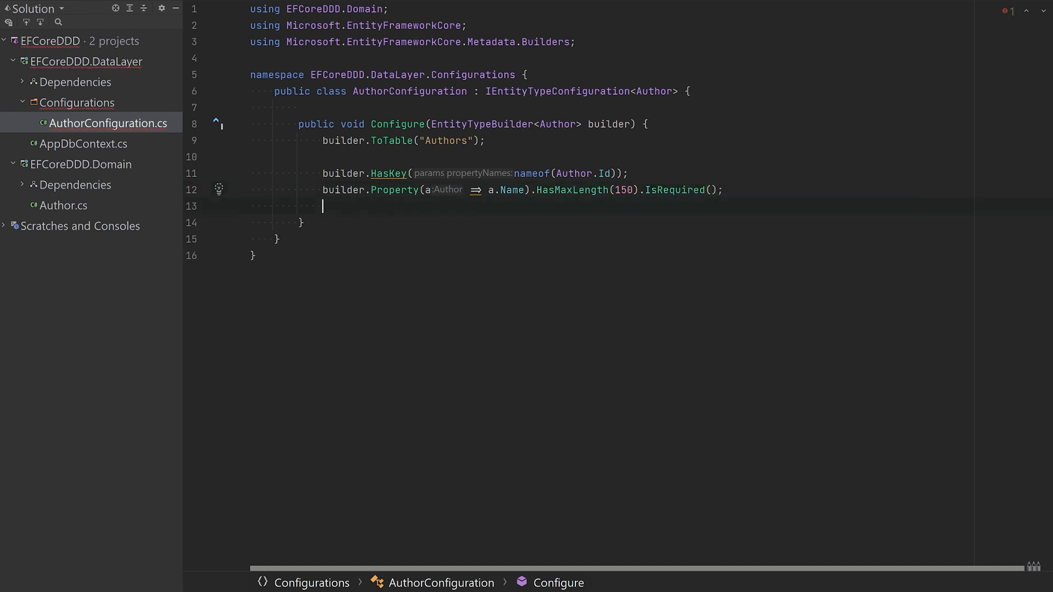
# Step: Configure Status as required, max length 30, converted to string, each chained call on its own line
pyautogui.write('builder.Property(a => a')
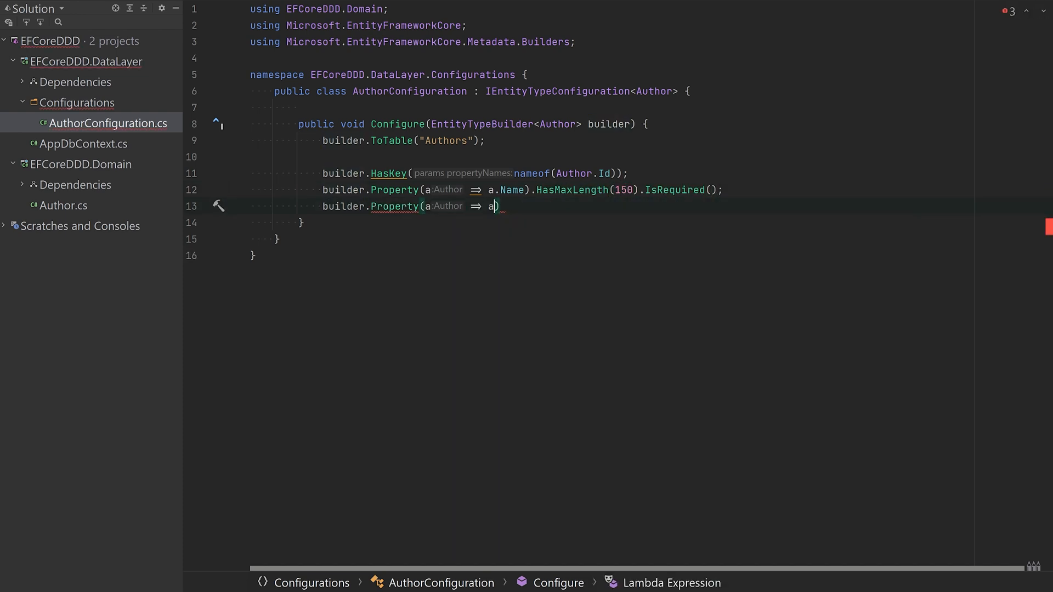
pyautogui.write('.Status.')
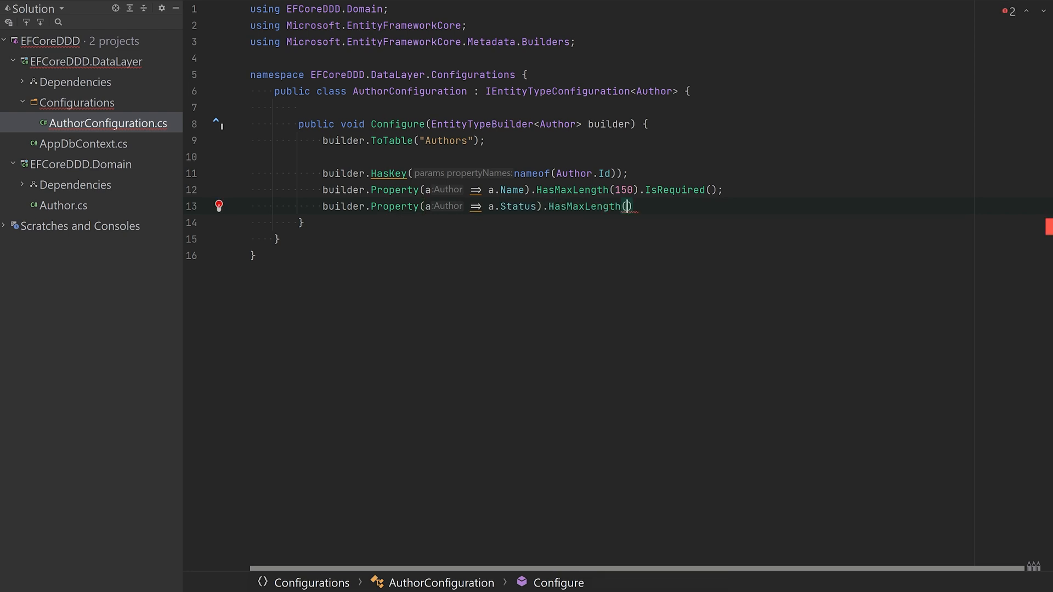
pyautogui.write('30).IsRequired(')
pyautogui.write('.HasConversion<string>();')
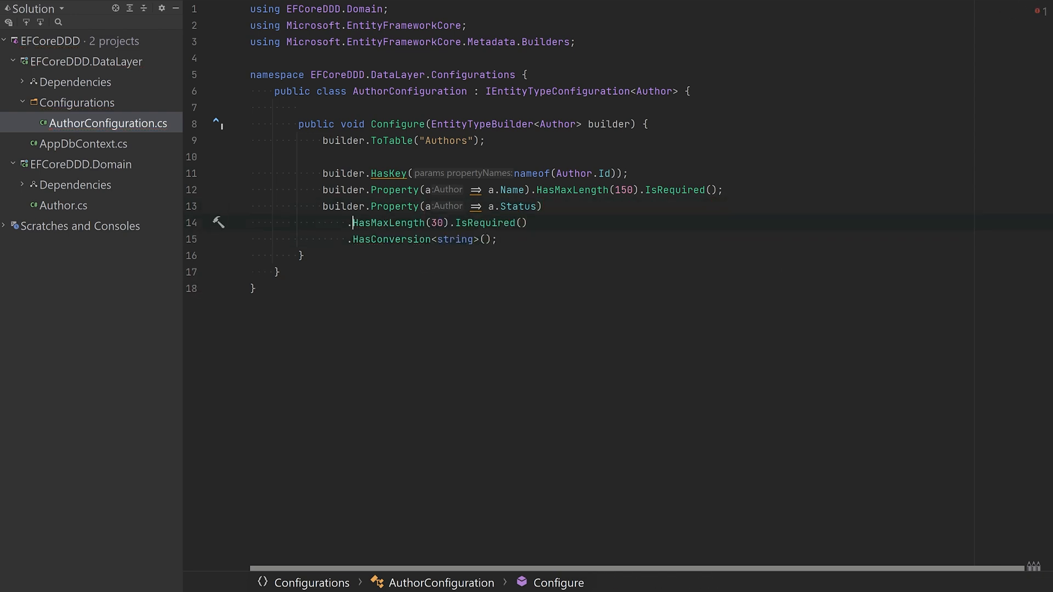
pyautogui.press('Enter')
pyautogui.write('builder')
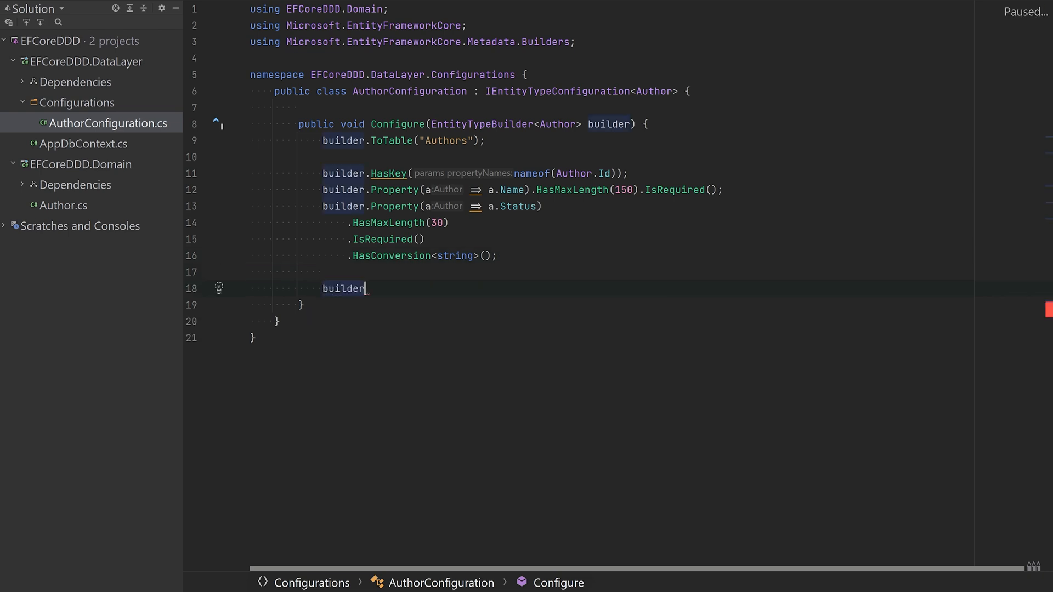
# Step: Add OwnsOne<Address> for Author.MainAddress with City, Street, Zipcode and HouseNumber columns and max lengths
pyautogui.write('.OwnsOne<Address>()')
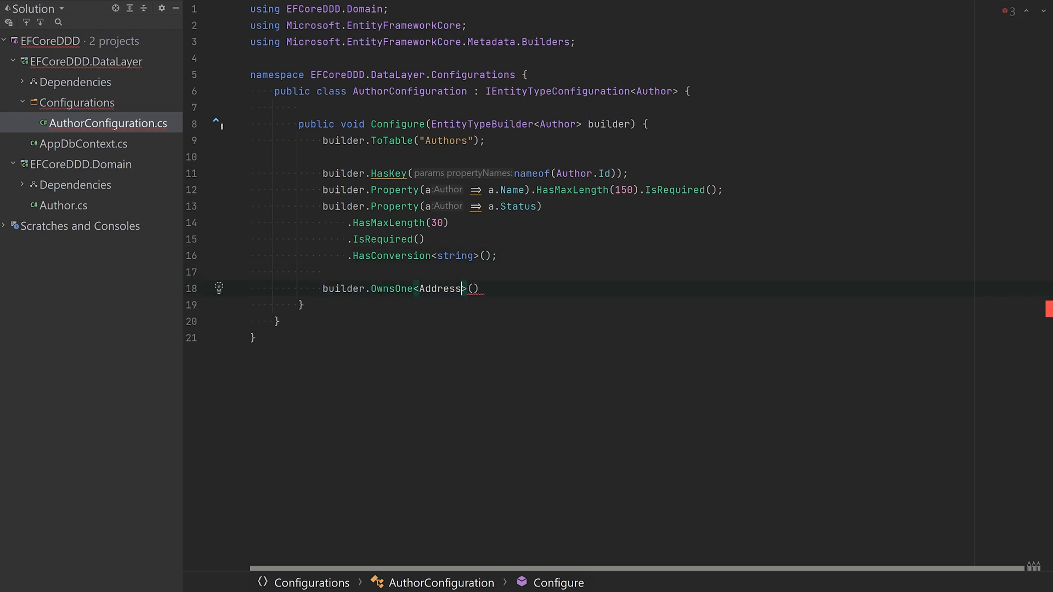
pyautogui.write('nameof(Author.MainAddress')
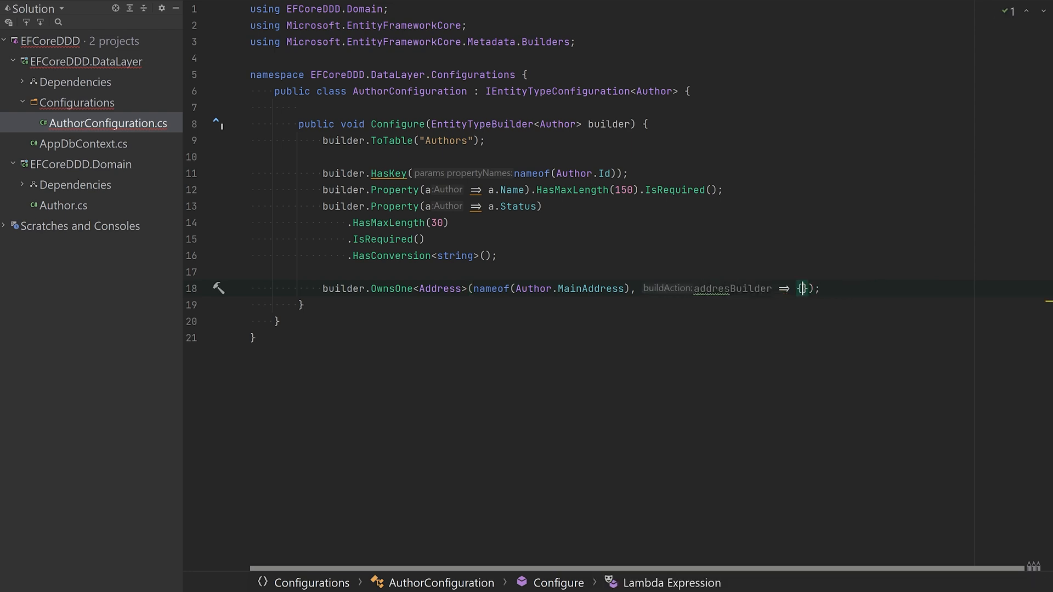
pyautogui.write('addressBuilder.Property(a => a.City).HasColumnName("City");')
pyautogui.write('addressBuilder.Property(a => a.Zipcode).HasColumnName("Zipcode");')
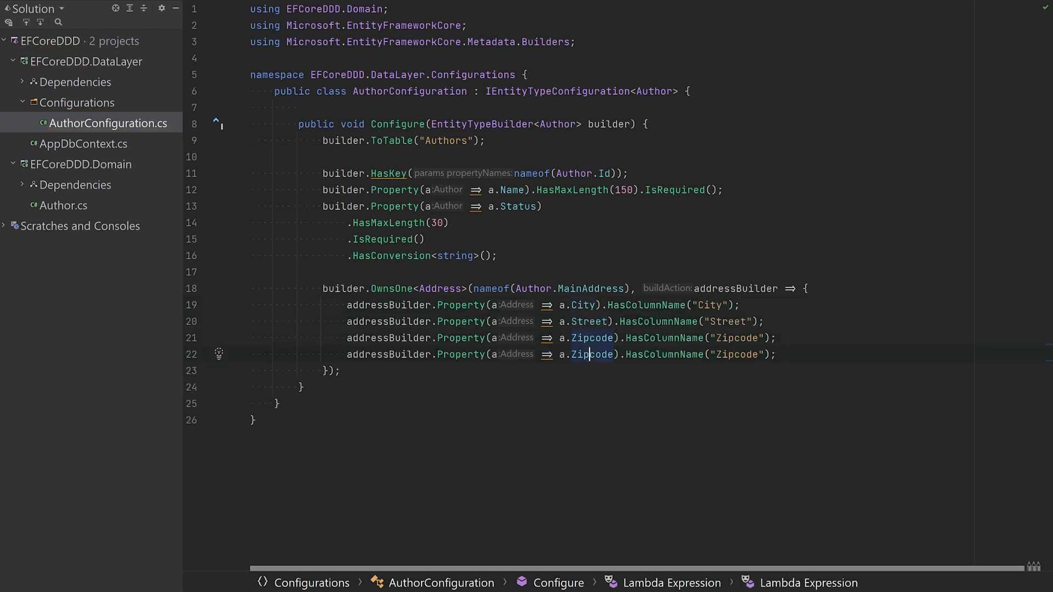
pyautogui.write('.maxL')
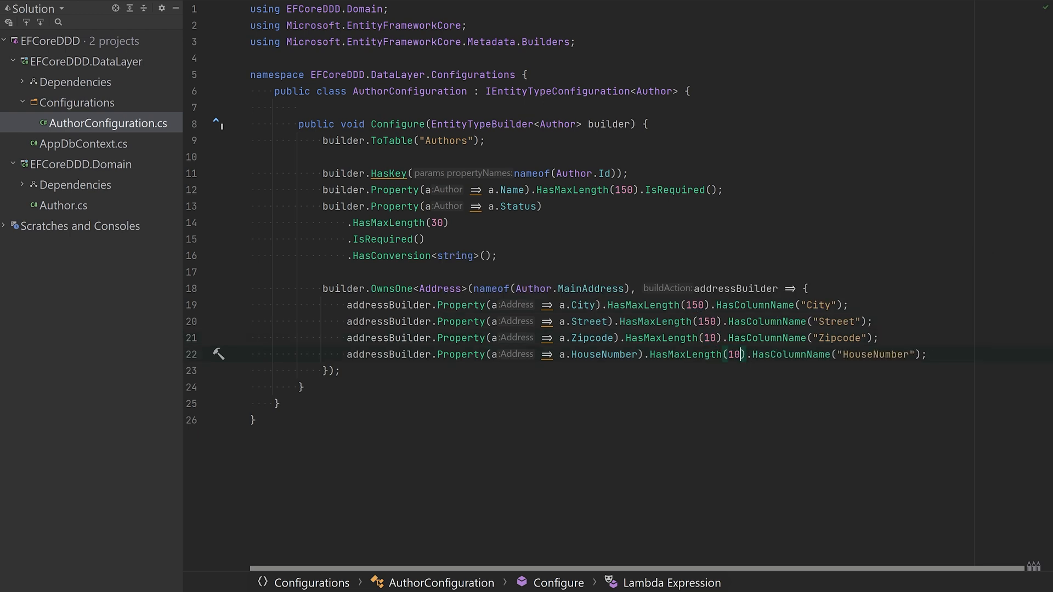
# Step: Set the Author.Books navigation to PropertyAccessMode.Field
pyautogui.write('builder.Navigation(')
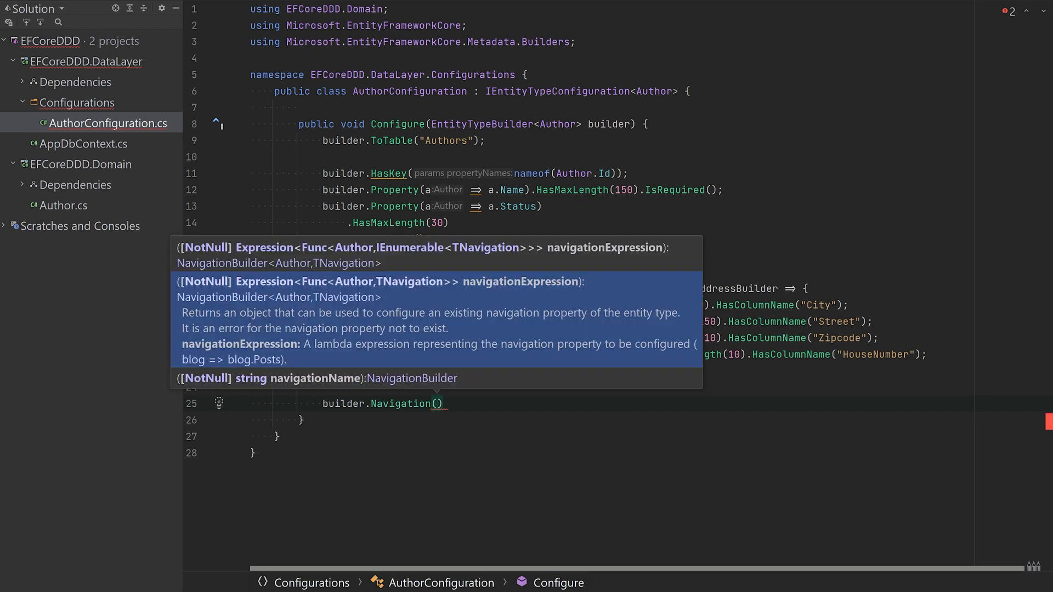
pyautogui.write('nameof(Auto')
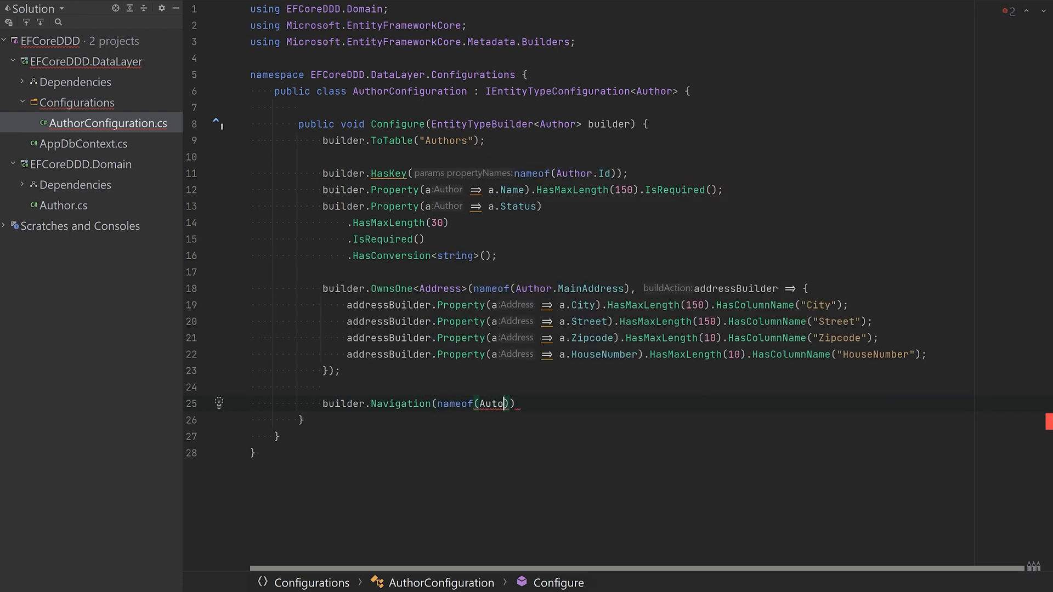
pyautogui.write('Author.Books).')
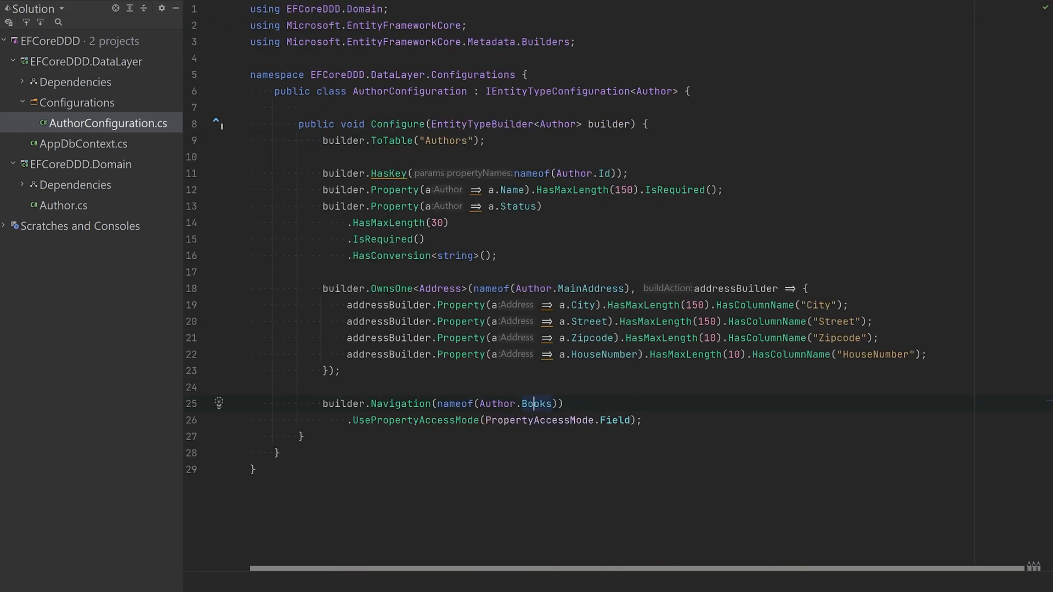
# Step: Begin builder.OwnsMany<Book>(nameof(Author.Books), bookBuilder => { })
pyautogui.write('builder.HasMany<Book>(nameof());')
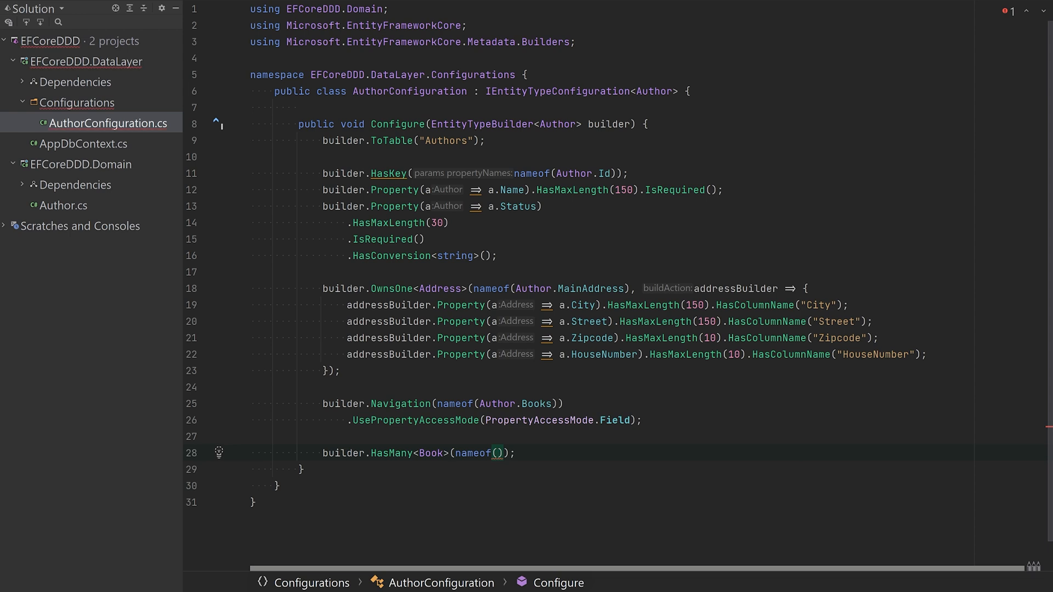
pyautogui.write('Author.Books')
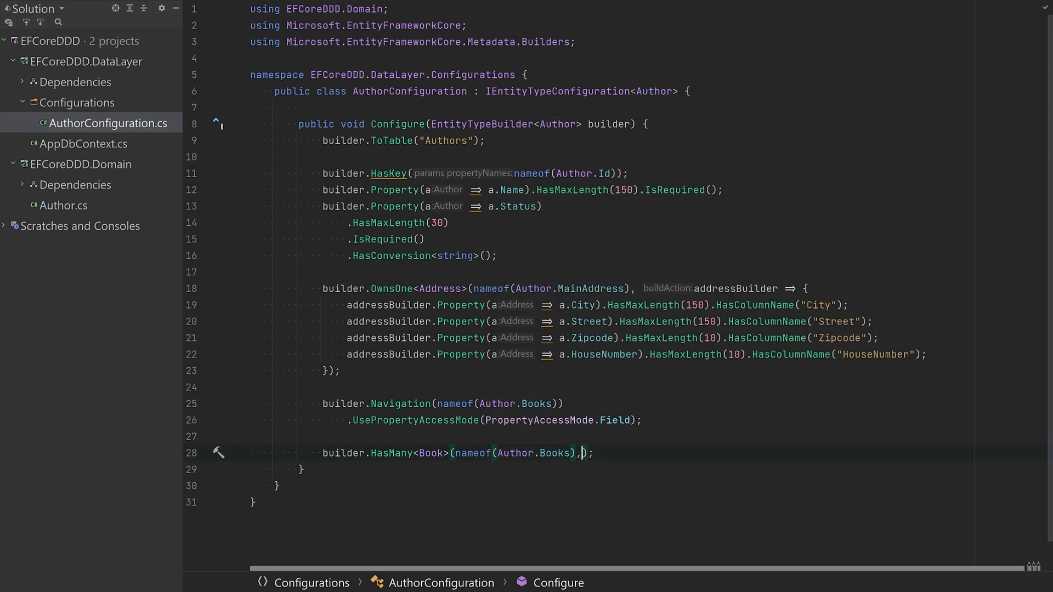
pyautogui.write('bookBuilder => {}')
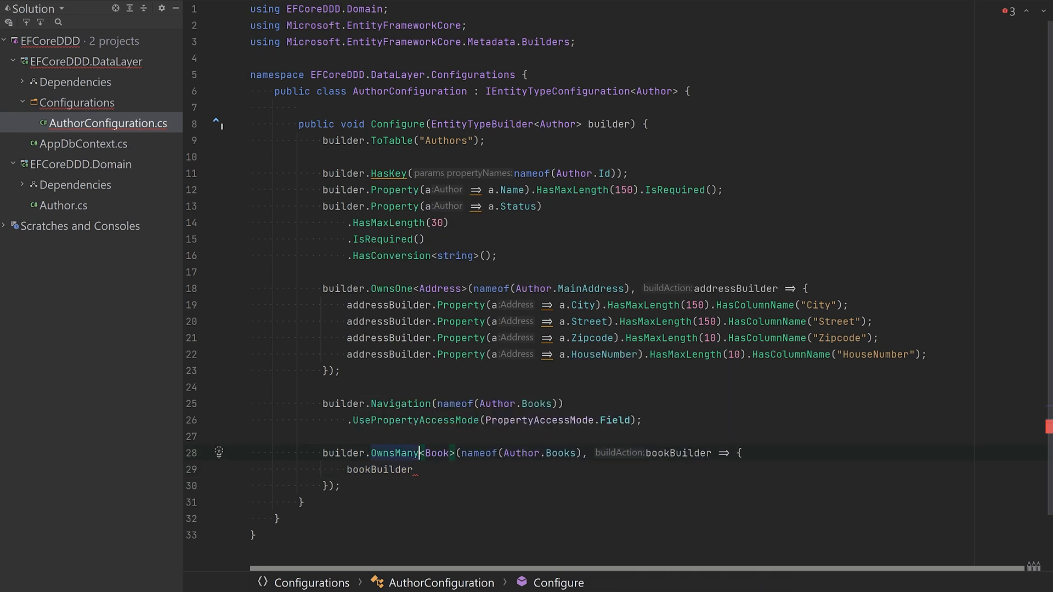
# Step: Map Books to the Books table with a Guid AuthorId shadow property as the owner's foreign key
pyautogui.write('.ToTable("Books")')
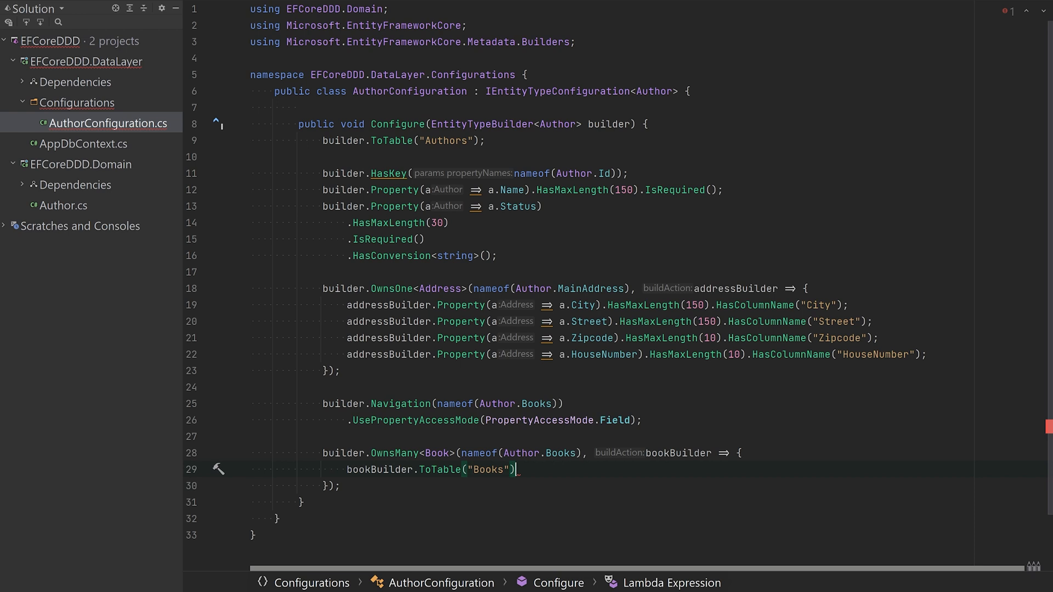
pyautogui.write('bookBuilder.Property(')
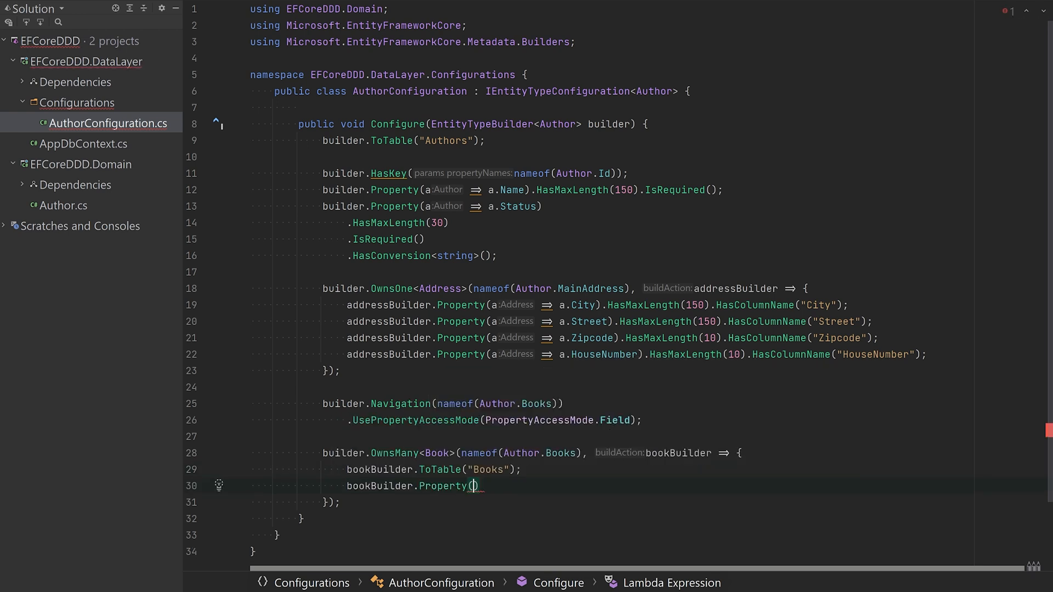
pyautogui.write('<Guid>')
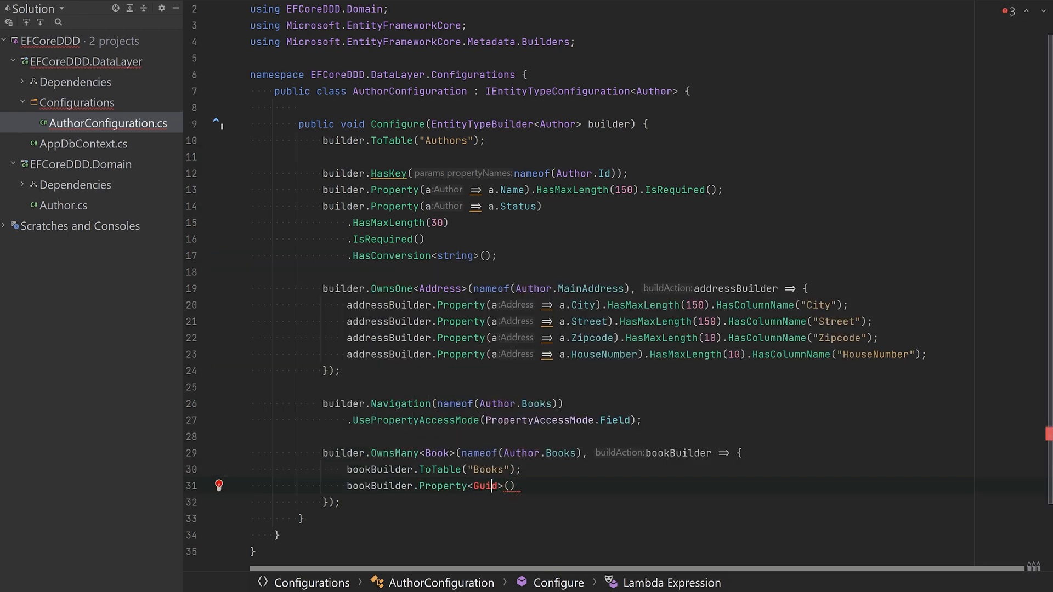
pyautogui.write('"AuthorId"')
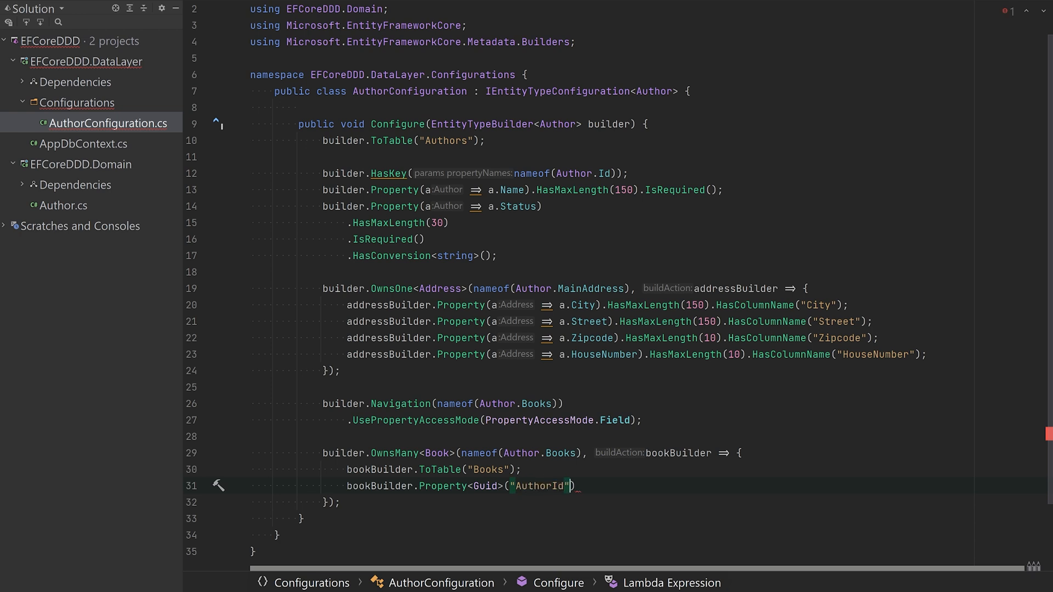
pyautogui.write('bookBuilder.WithO')
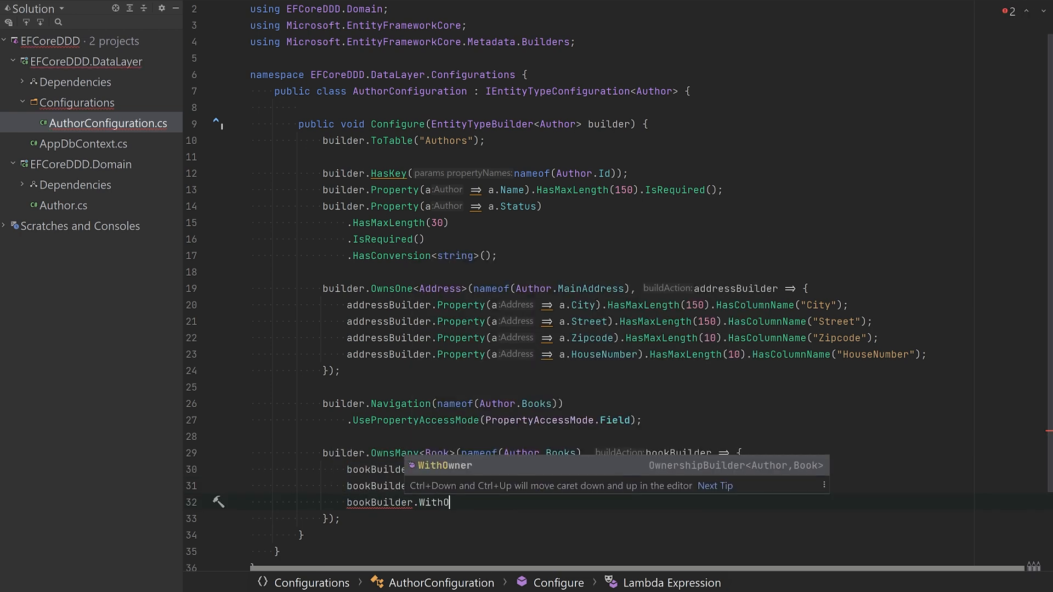
pyautogui.write('wner().HasForeignKey("Auth"')
pyautogui.write('bookBuilder.HasKey("AuthorId", nameof(')
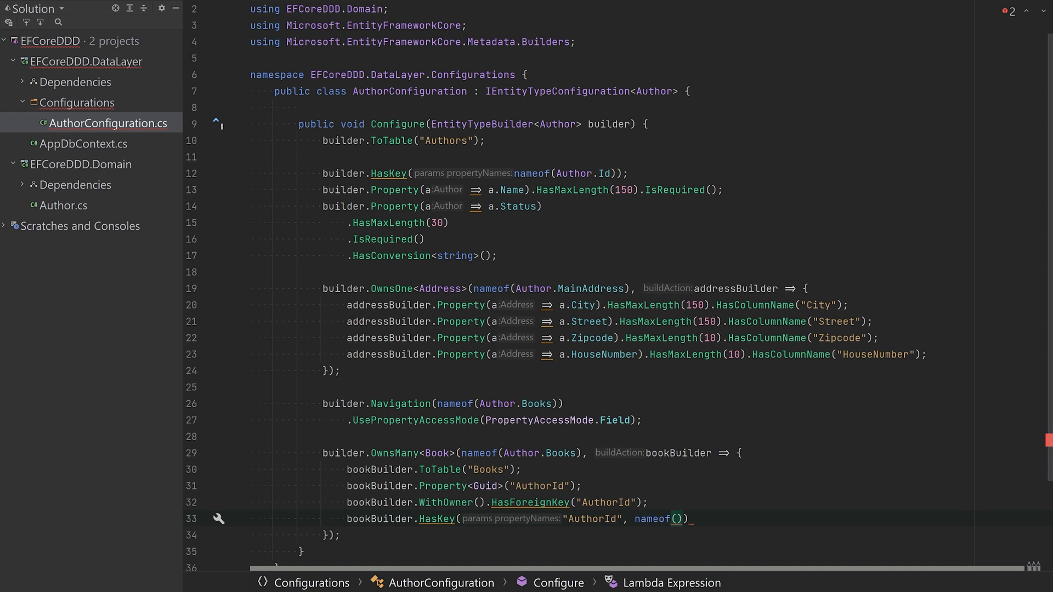
# Step: Key Books by AuthorId constant and Title, require Title ≤150, convert BookType and ignore Genre
pyautogui.write('Book.Title')
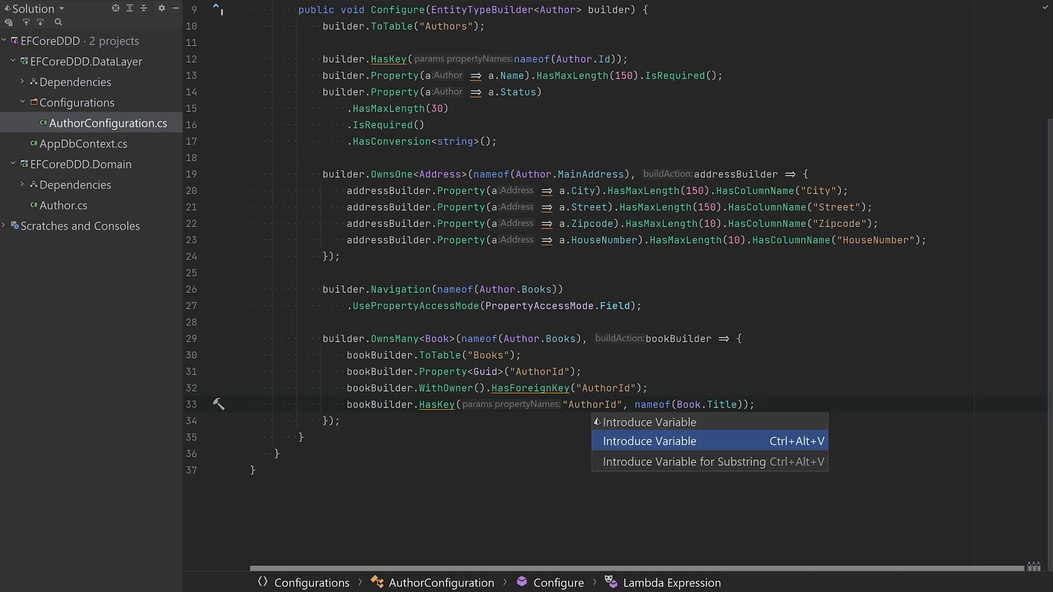
pyautogui.click(648, 441)
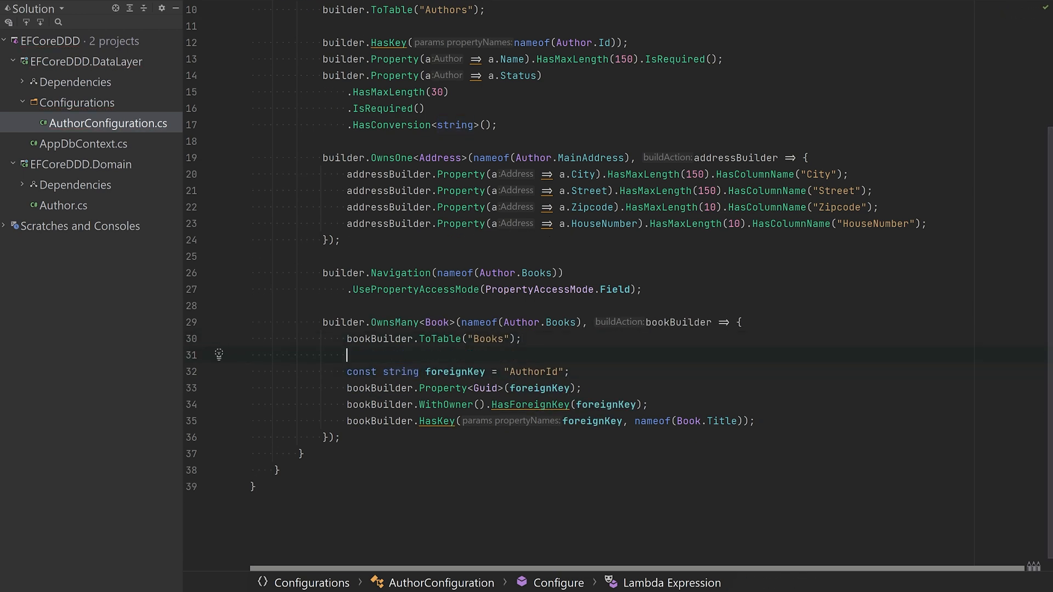
pyautogui.write('bookBuilder.Property(b => b.BookType')
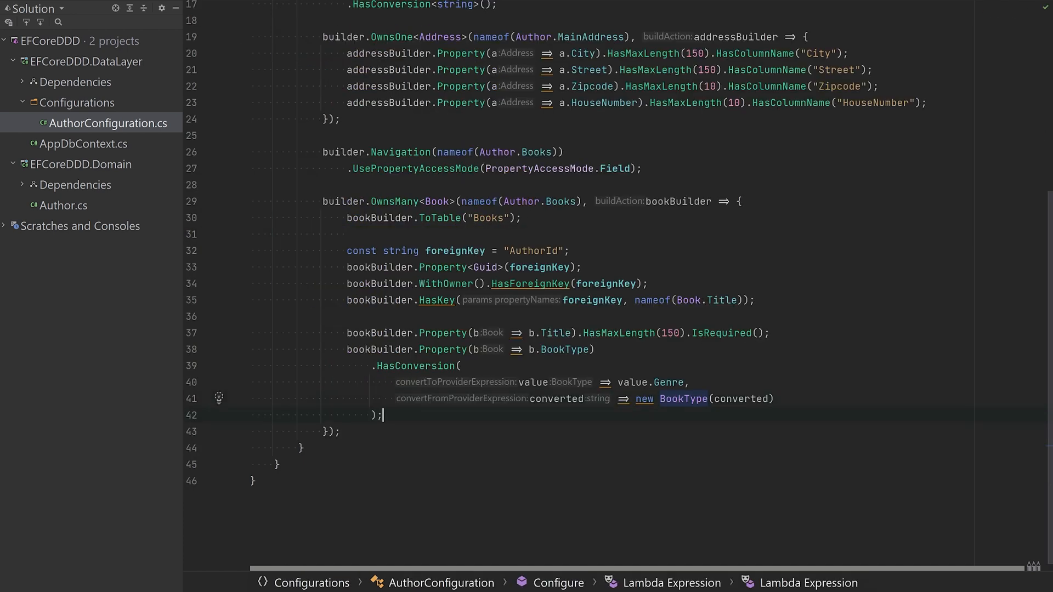
pyautogui.write('bookBuilder.Ignore(b => b.Genre);')
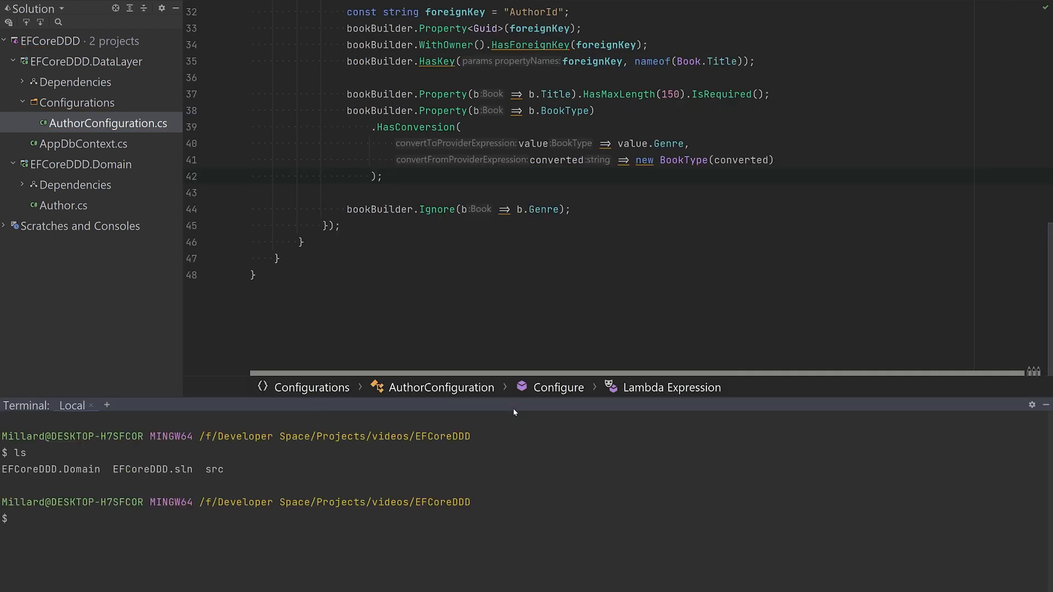
# Step: Run dotnet ef migrations add initial --project EFCoreDDD.DataLayer from src; it fails to create AppDbContext
pyautogui.write('cd src')
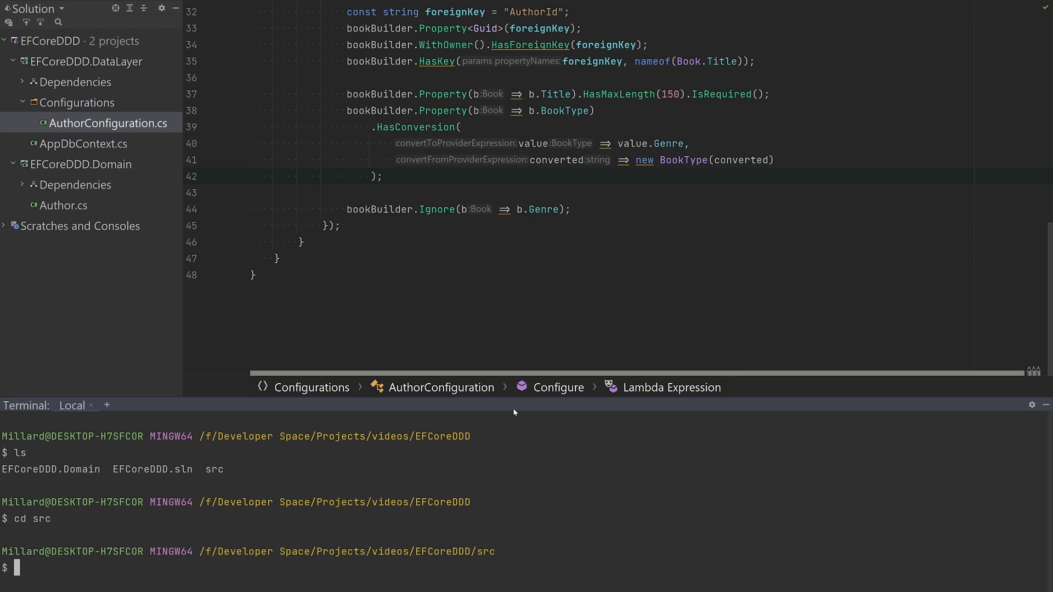
pyautogui.write('dotnet')
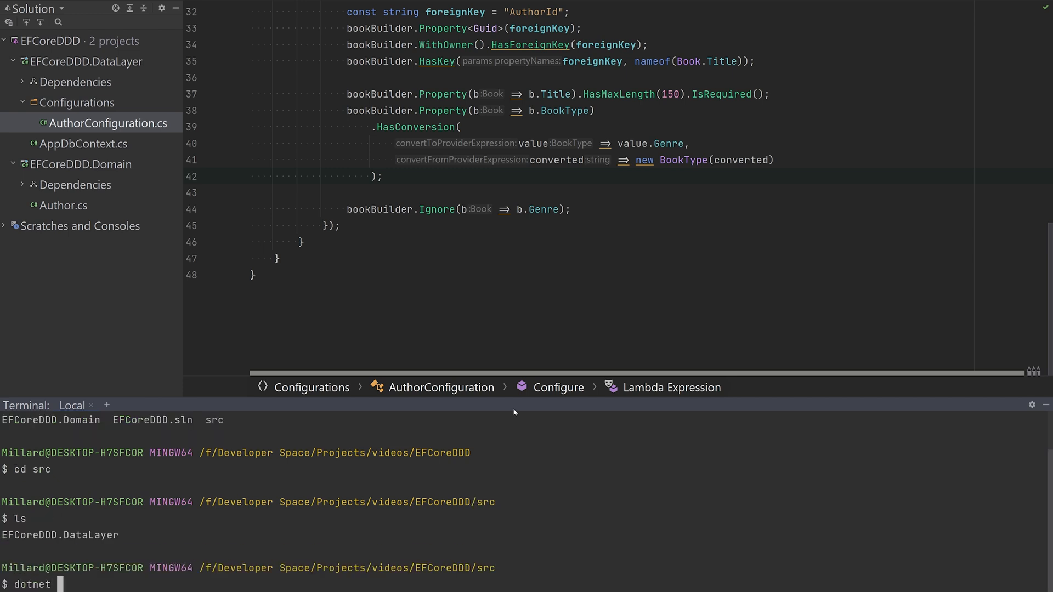
pyautogui.write('ef migrations add initial')
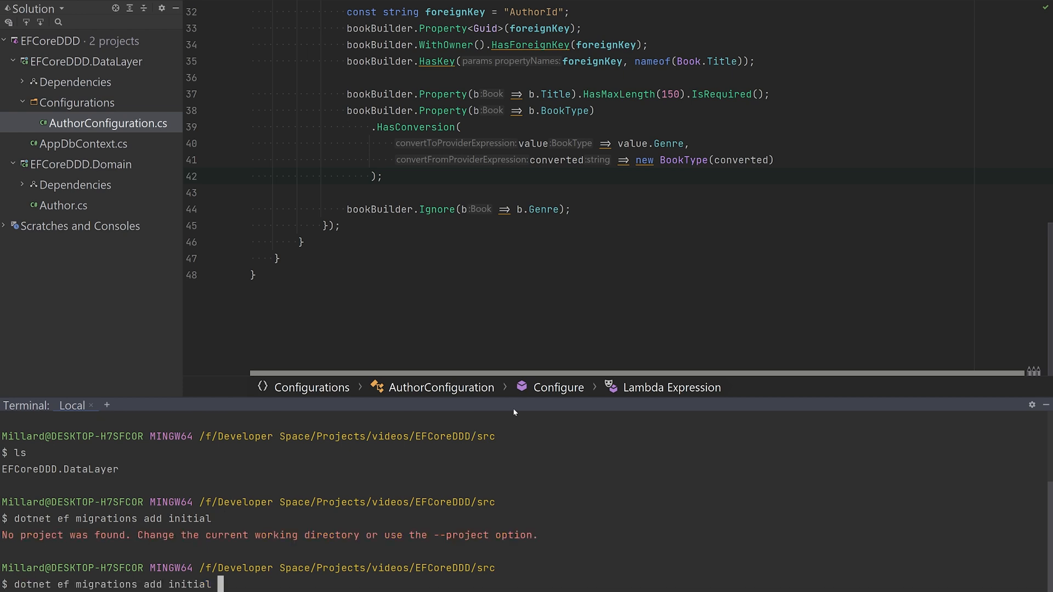
pyautogui.write('--project EFCoreDDD.DataLayer/')
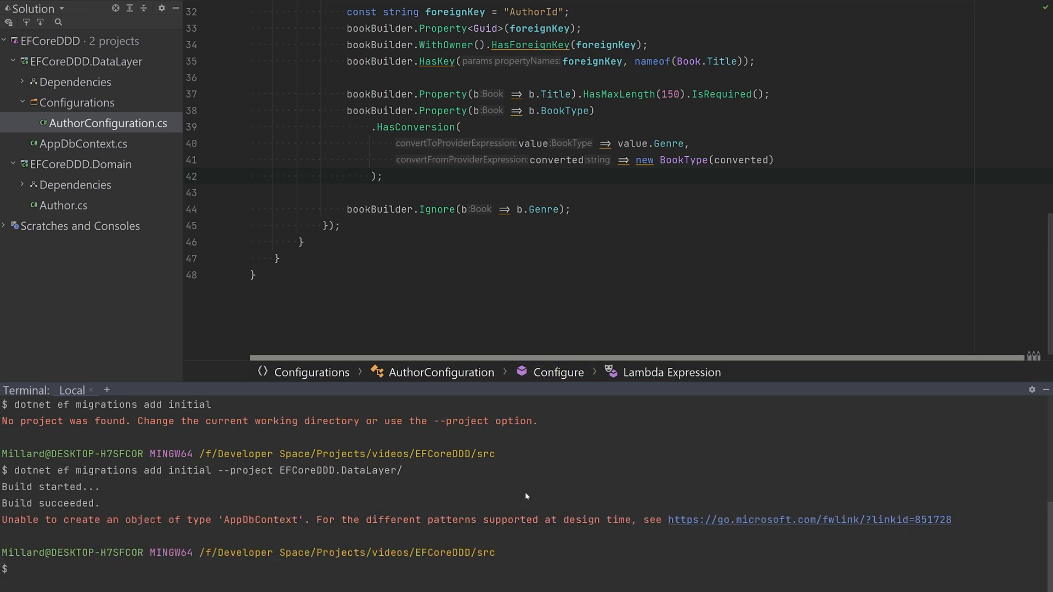
pyautogui.rightClick(88, 61)
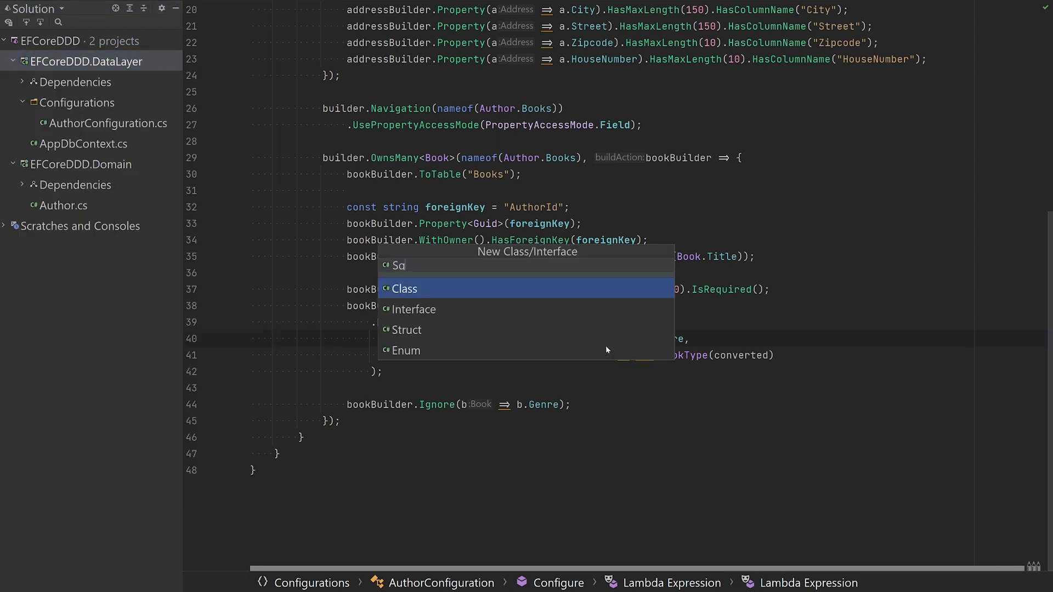
# Step: Create SqlDesignTimeDbFactory implementing IDesignTimeDbContextFactory<AppDbContext>, returning AppDbContext from a DbContextOptionsBuilder using SQL Server
pyautogui.write('lDesignTimeFactory')
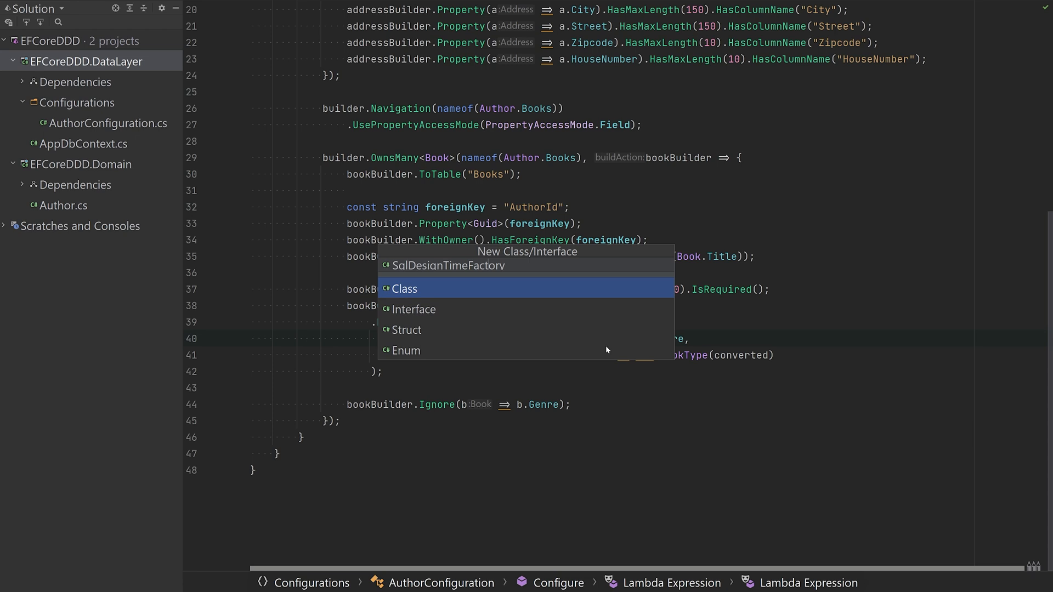
pyautogui.click(405, 289)
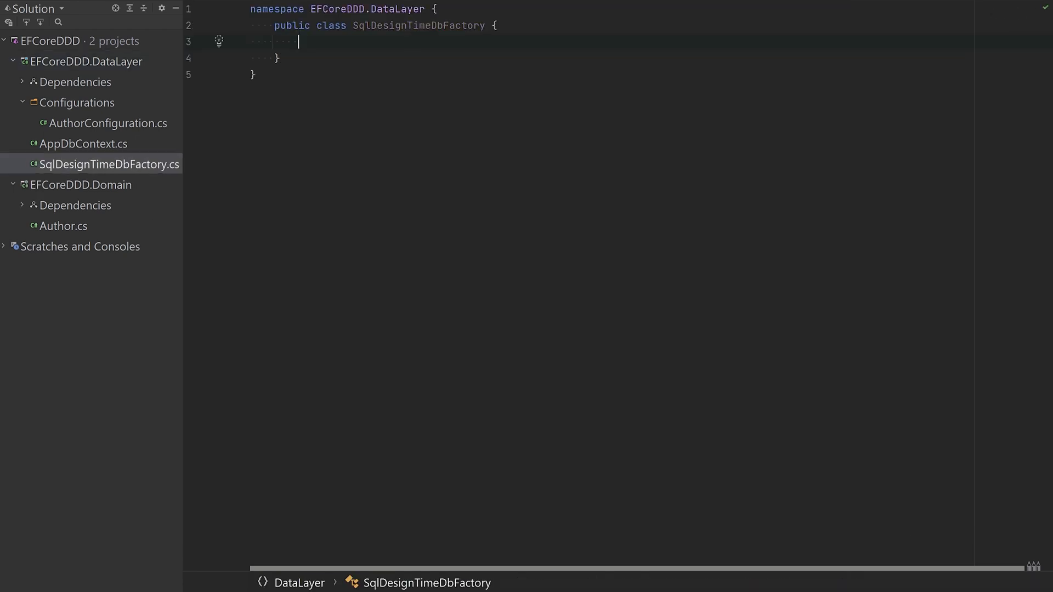
pyautogui.write(': I')
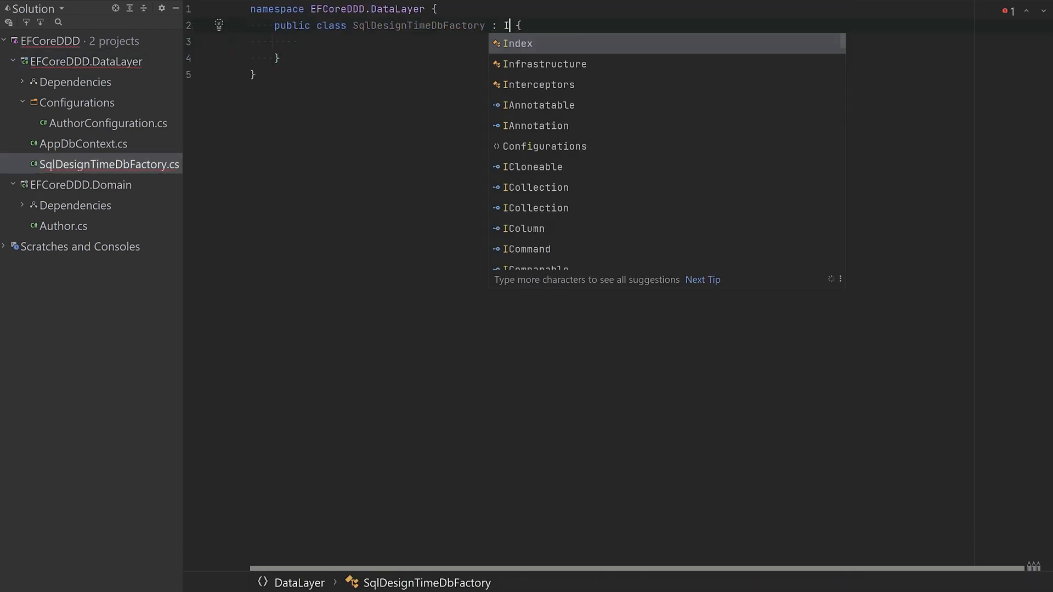
pyautogui.write('DesignTimeDbContextFactory<AppDbContext>')
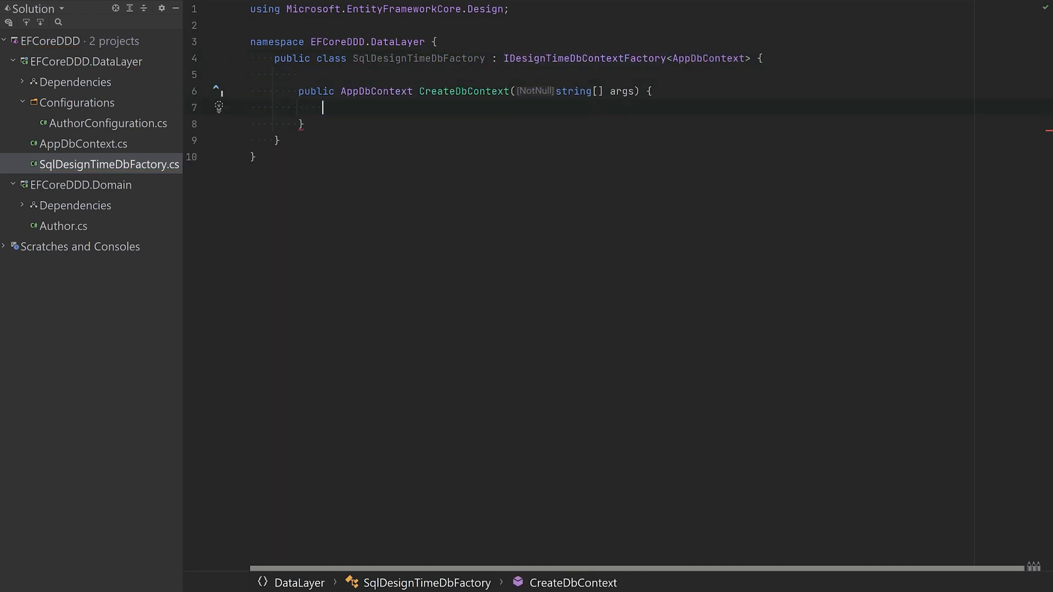
pyautogui.write('return new AppDbContext();')
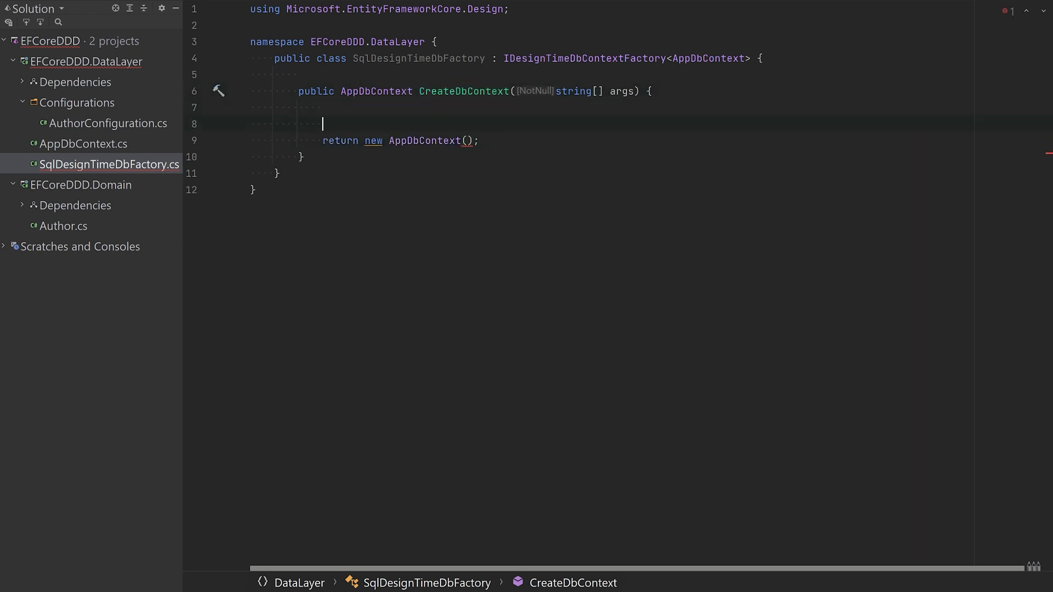
pyautogui.write('var options = new Db')
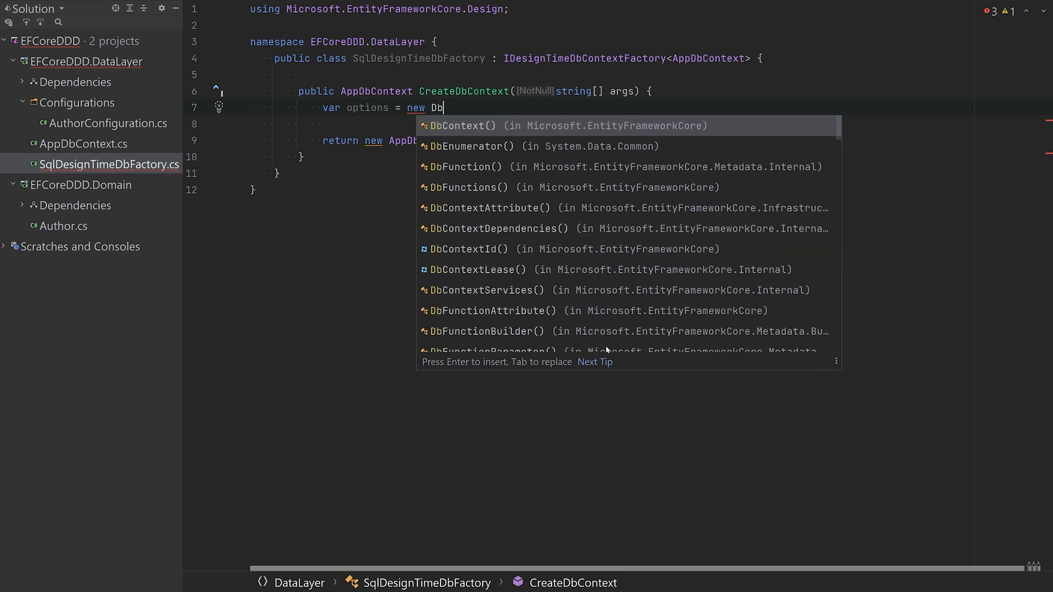
pyautogui.write('DbContextOptionsBuilder()')
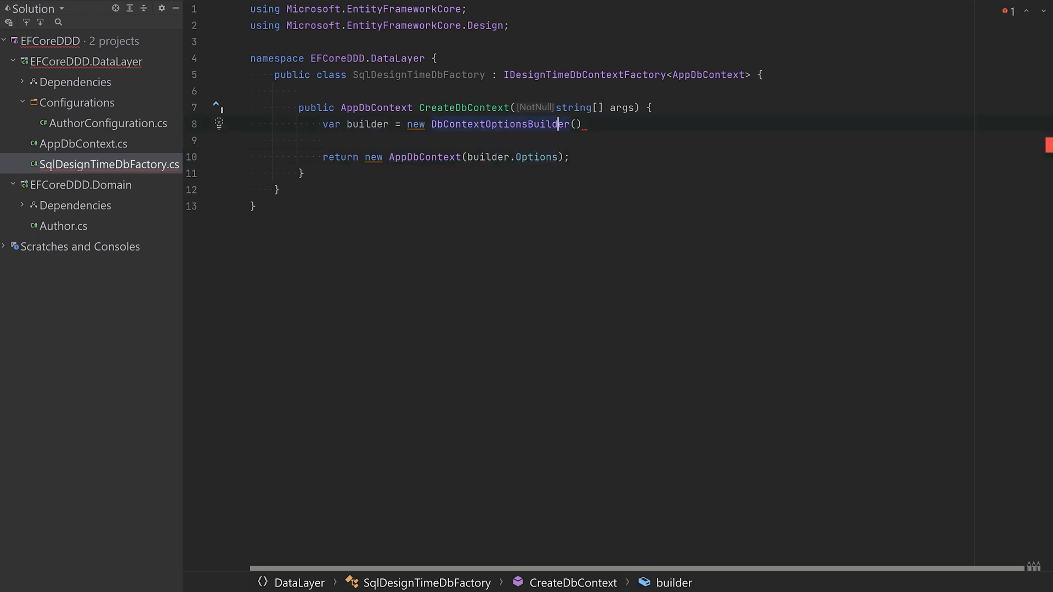
pyautogui.write('{')
pyautogui.write('.UseSqlServer("");')
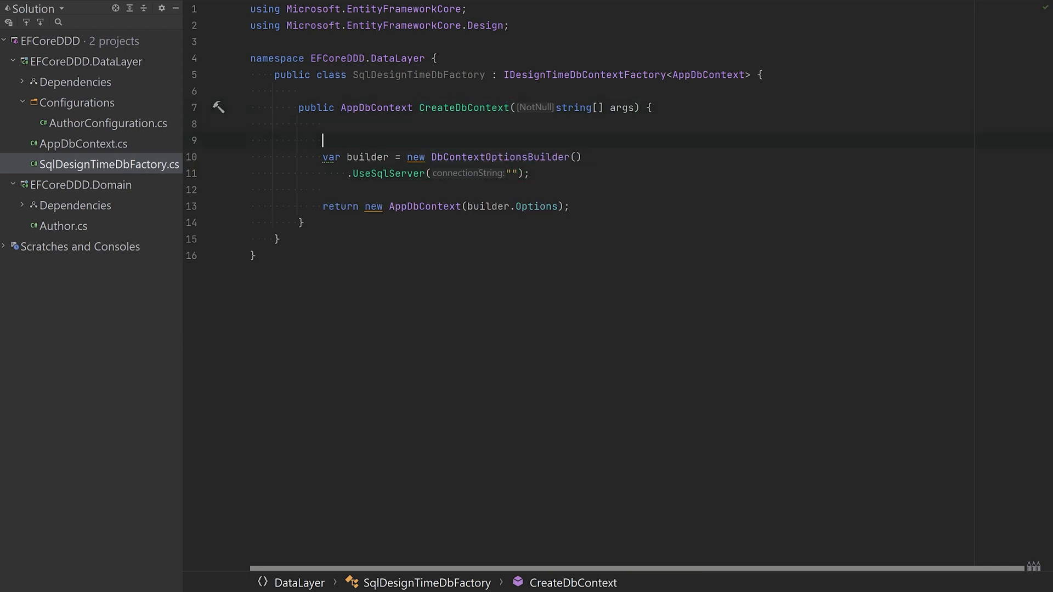
# Step: Add 'var configs = new ConfigurationBuilder()' in CreateDbContext
pyautogui.write('var')
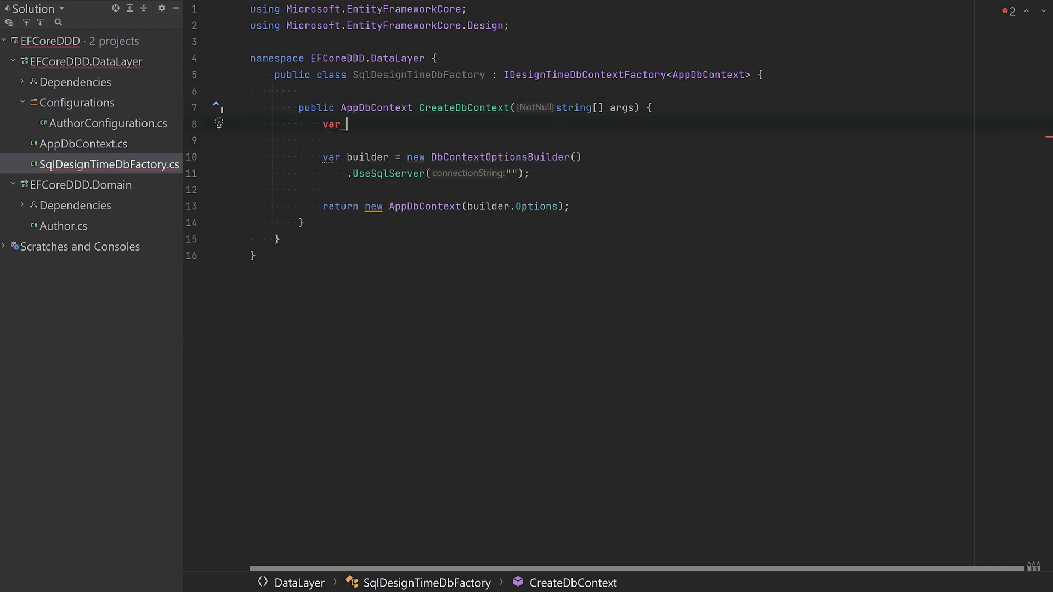
pyautogui.write('configs = new Co')
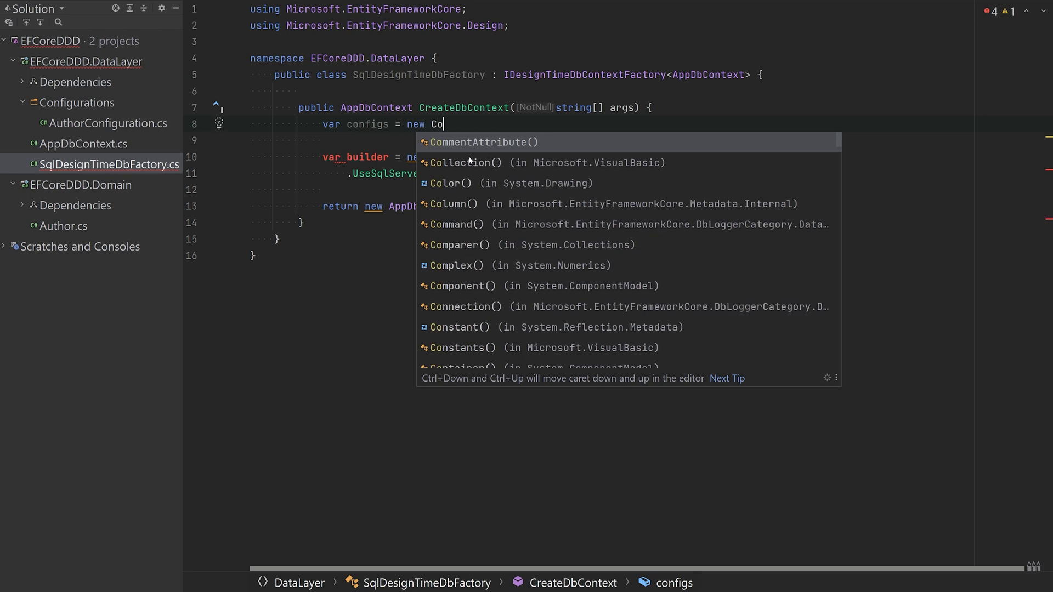
pyautogui.write('nfiguratioNBuilder();')
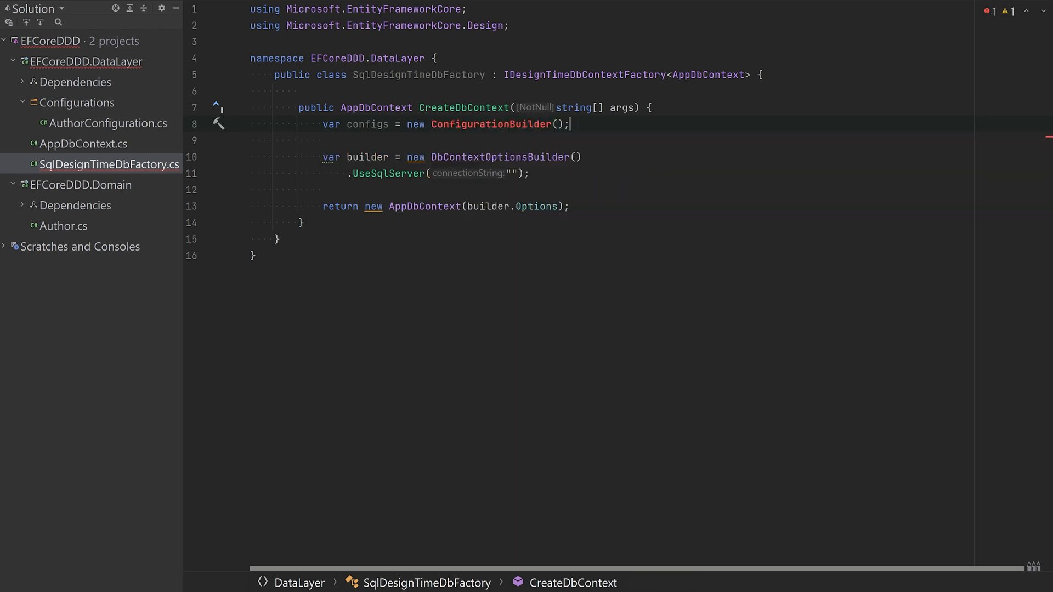
# Step: Install Microsoft.Extensions.Configuration.Abstractions 5.0.0 into EFCoreDDD.DataLayer via its NuGet package manager
pyautogui.rightClick(86, 62)
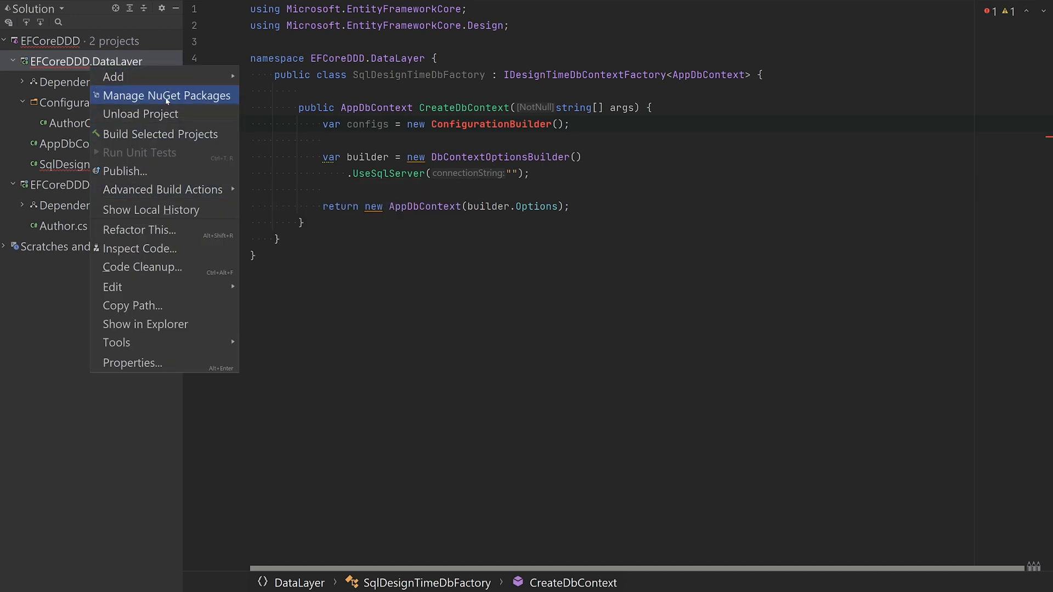
pyautogui.click(163, 94)
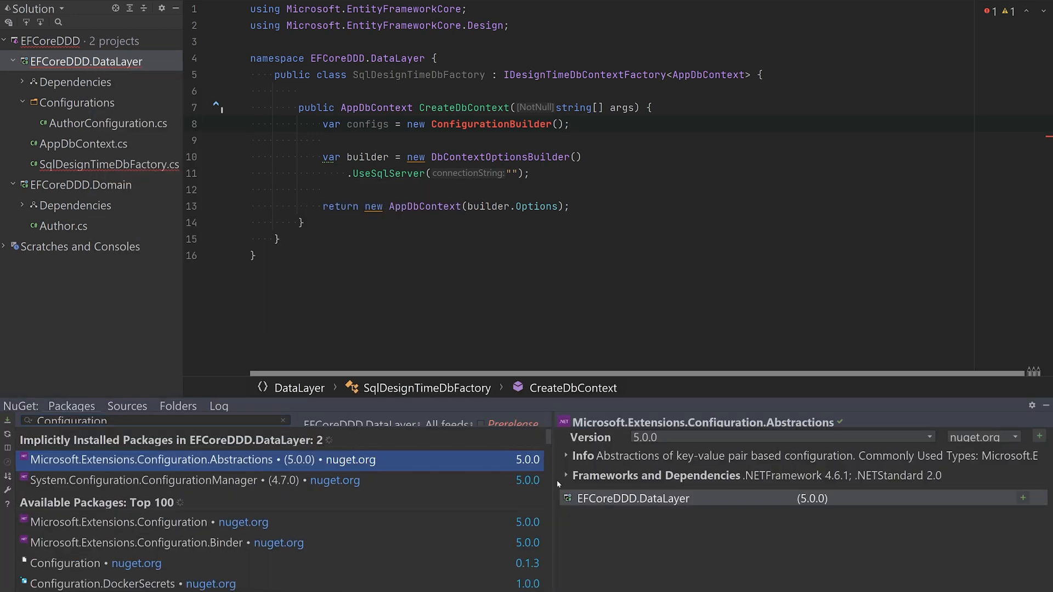
pyautogui.click(1022, 498)
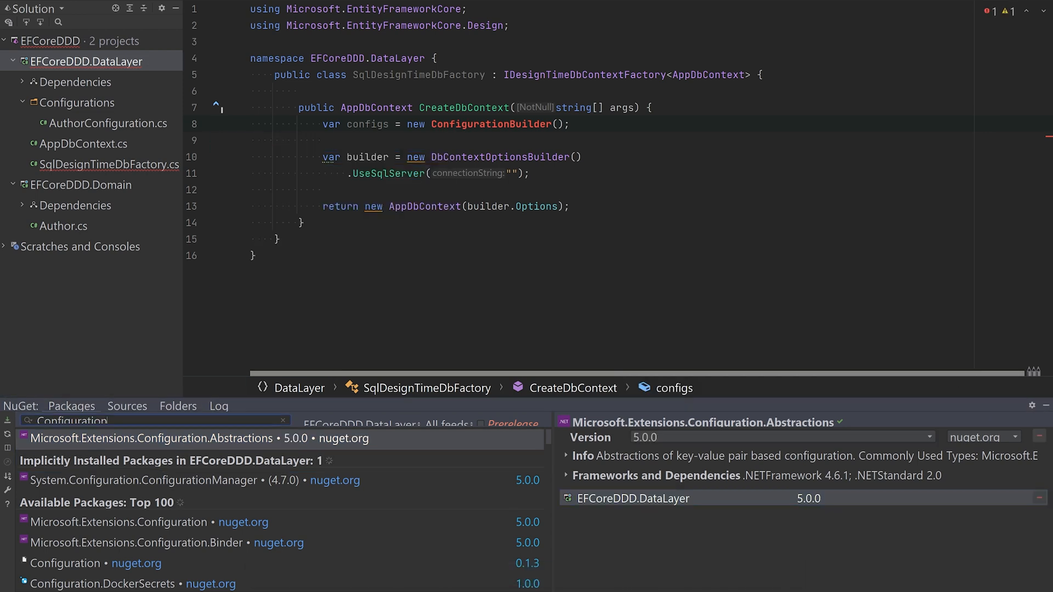
pyautogui.write('Config')
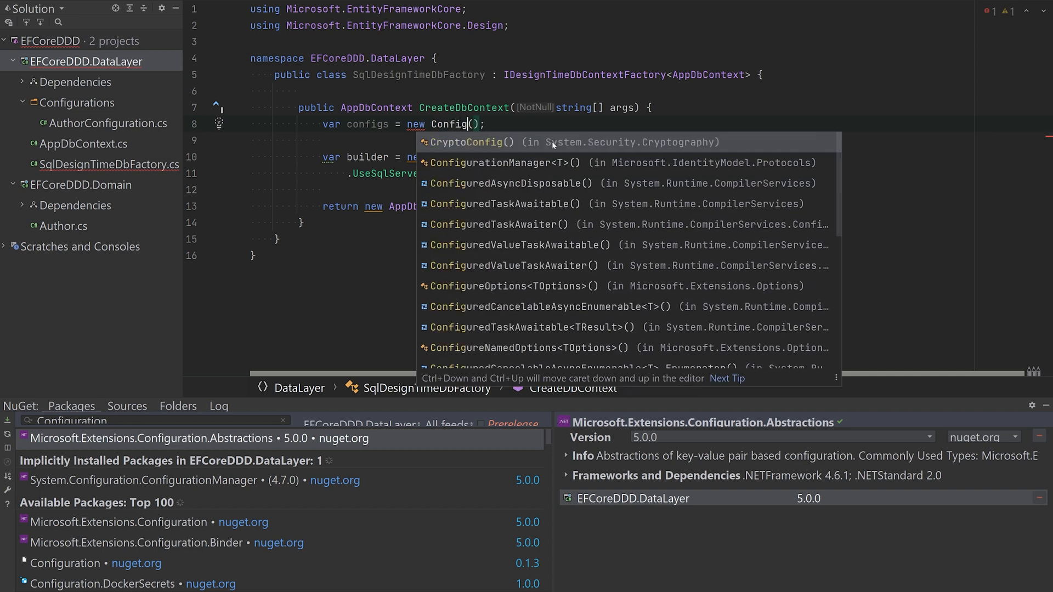
pyautogui.click(119, 522)
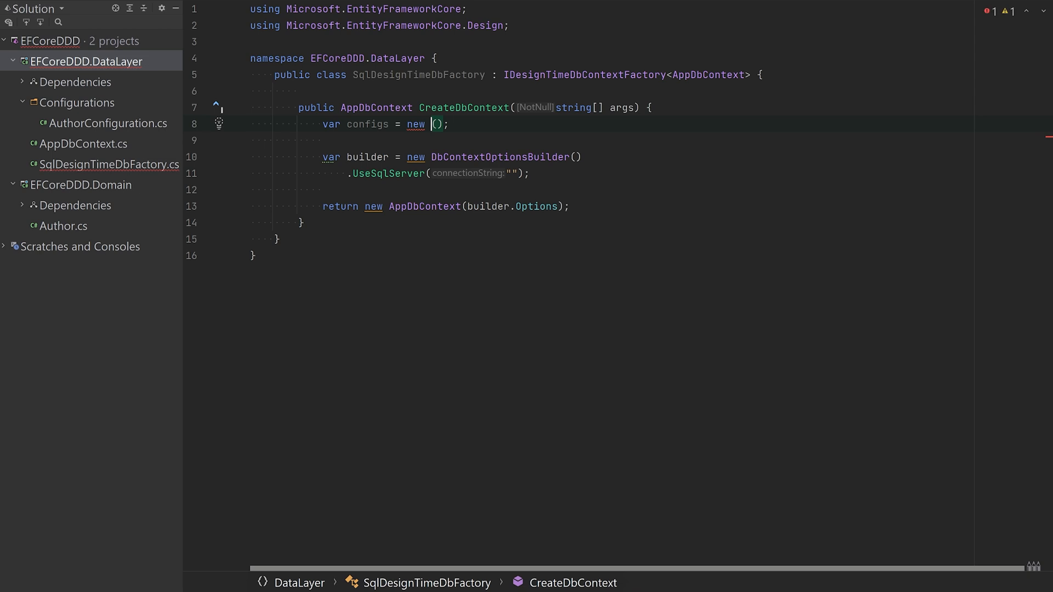
# Step: Type configs as IConfiguration, chain SetBasePath(Directory.GetCurrentDirectory()).AddJsonFile("appsettings.json").Build(), and use configs.GetConnectionString("sql") in UseSqlServer
pyautogui.write('ConfigurationBuilder')
pyautogui.write('.AddB;')
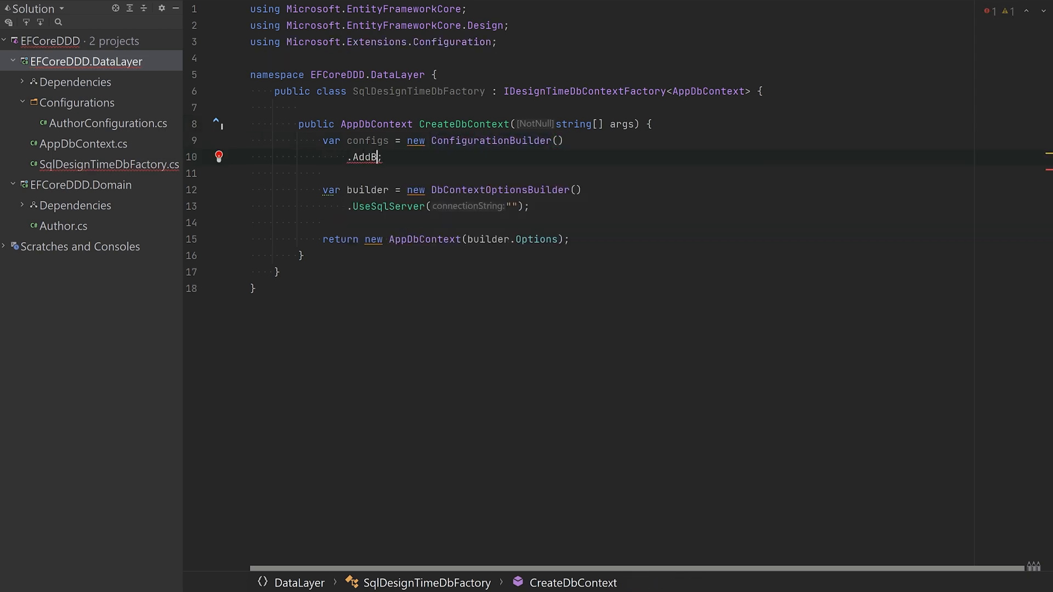
pyautogui.write('SetBasePath(Directory.GetCurrentDirectory(')
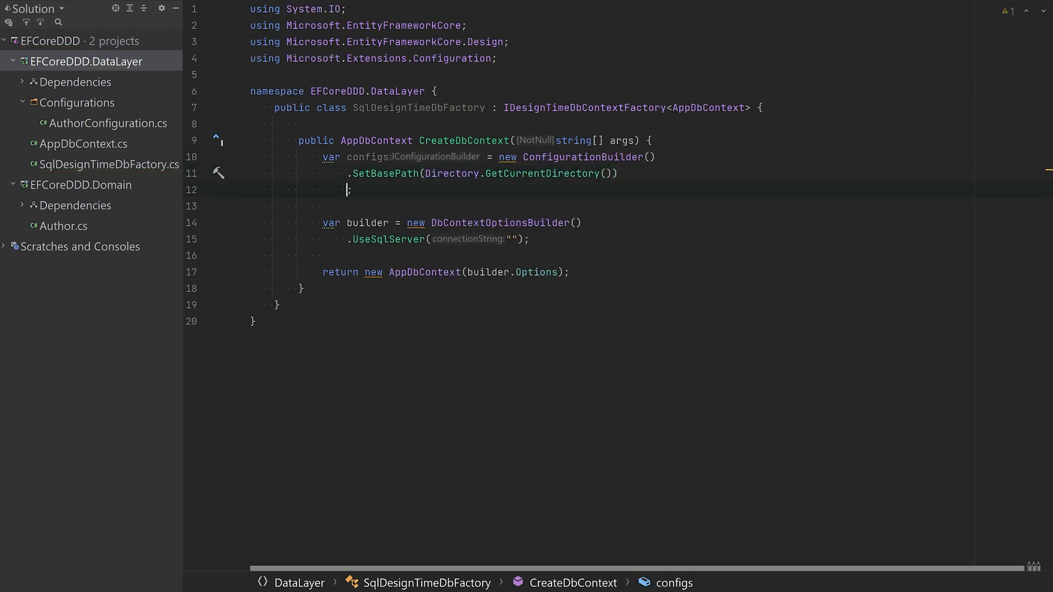
pyautogui.write('.AddJsonFile("appsettings.json')
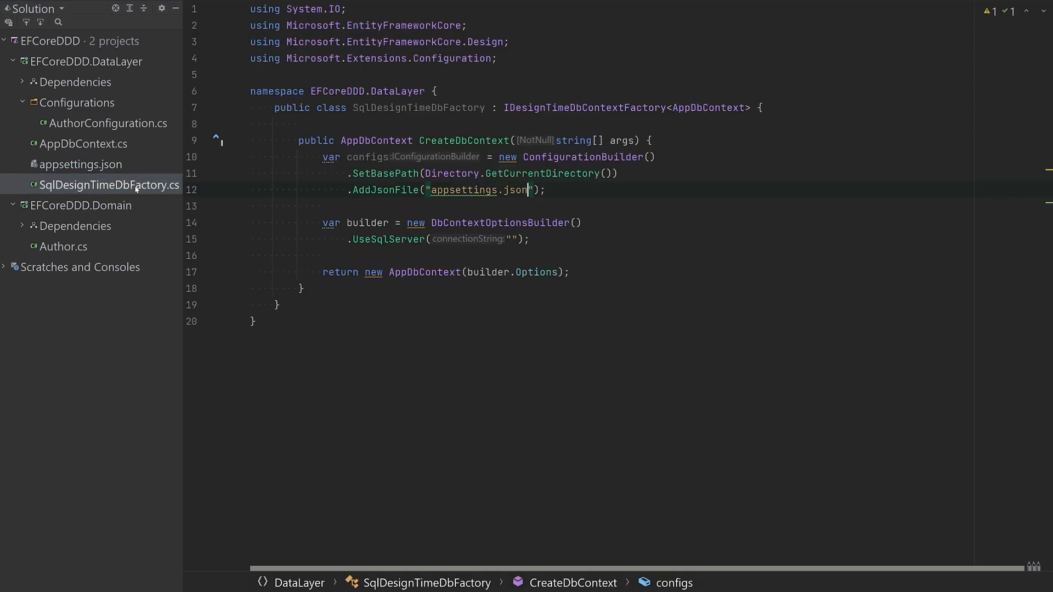
pyautogui.write('c')
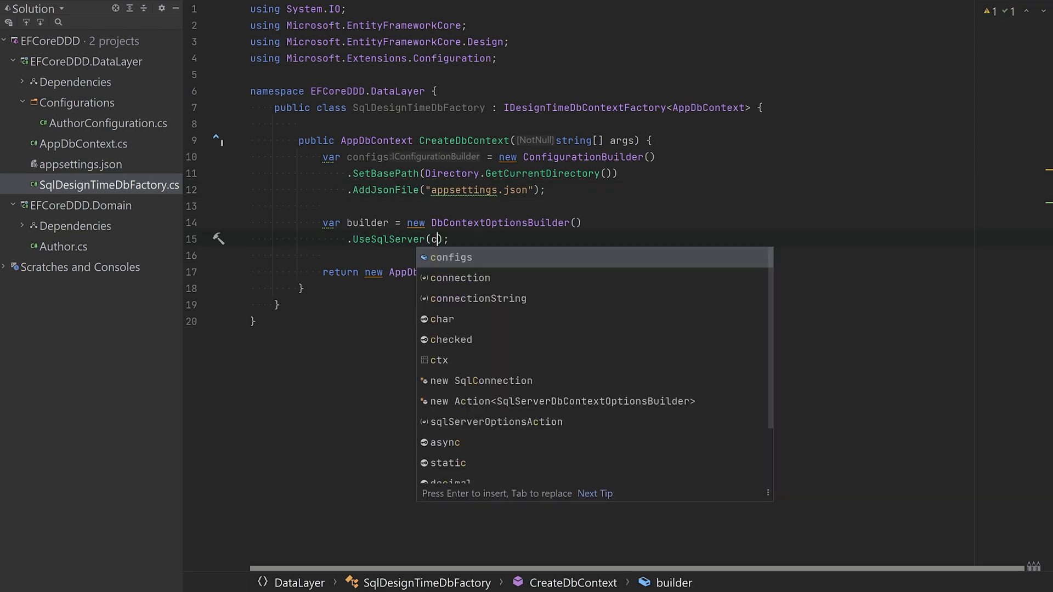
pyautogui.write('onfigs.GetConnectionString("sql')
pyautogui.write('.Build();')
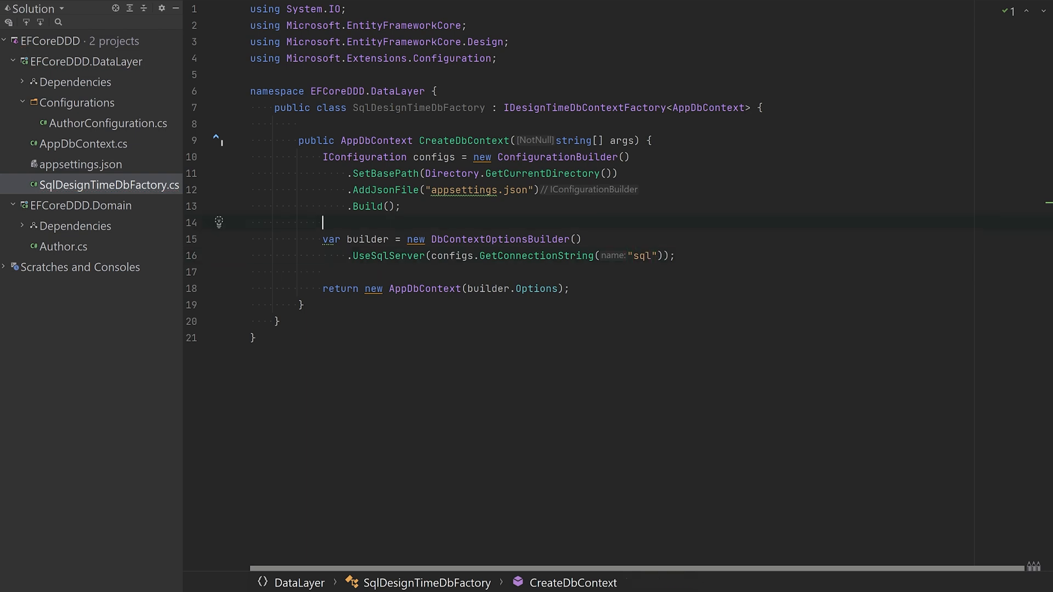
pyautogui.click(80, 163)
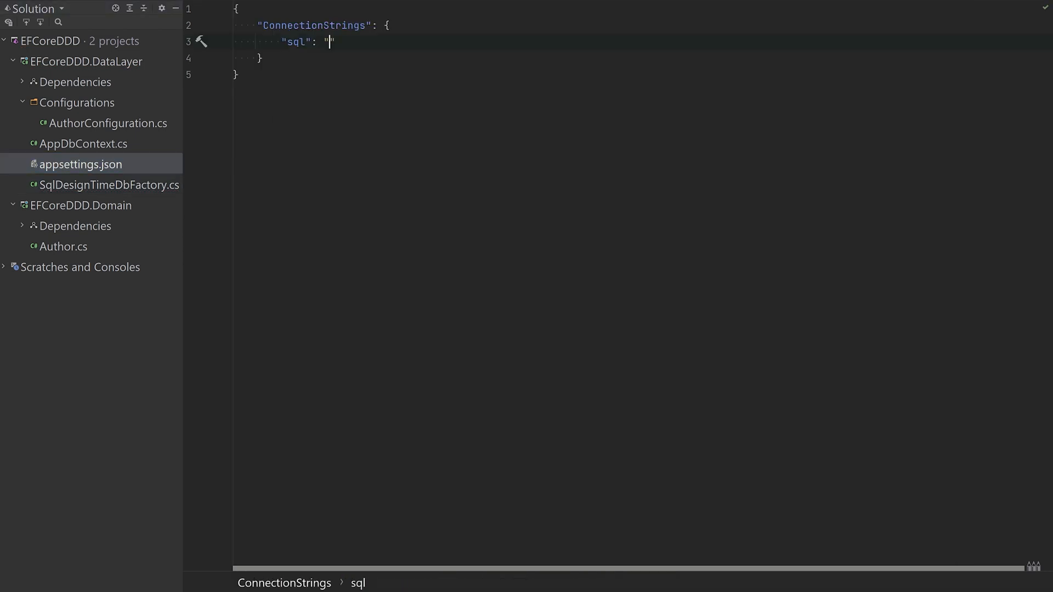
# Step: Enter 'server=localhost,1433;database=efcoredemo; User ID=sa; Password=…' as the sql connection string in appsettings.json
pyautogui.write('server=localhost')
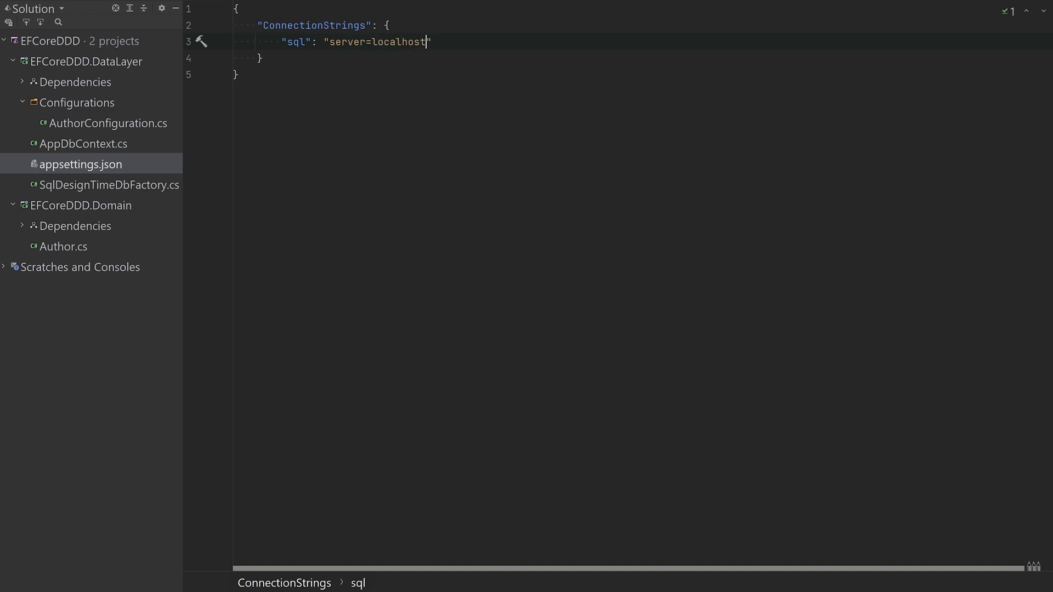
pyautogui.write(',1433;database')
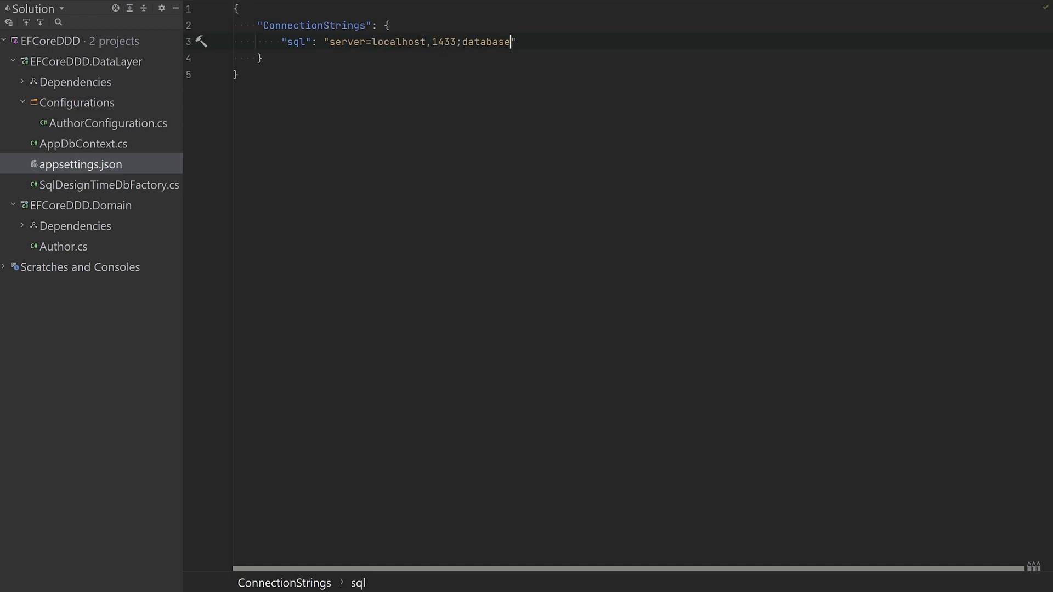
pyautogui.write('=efcoredemo;')
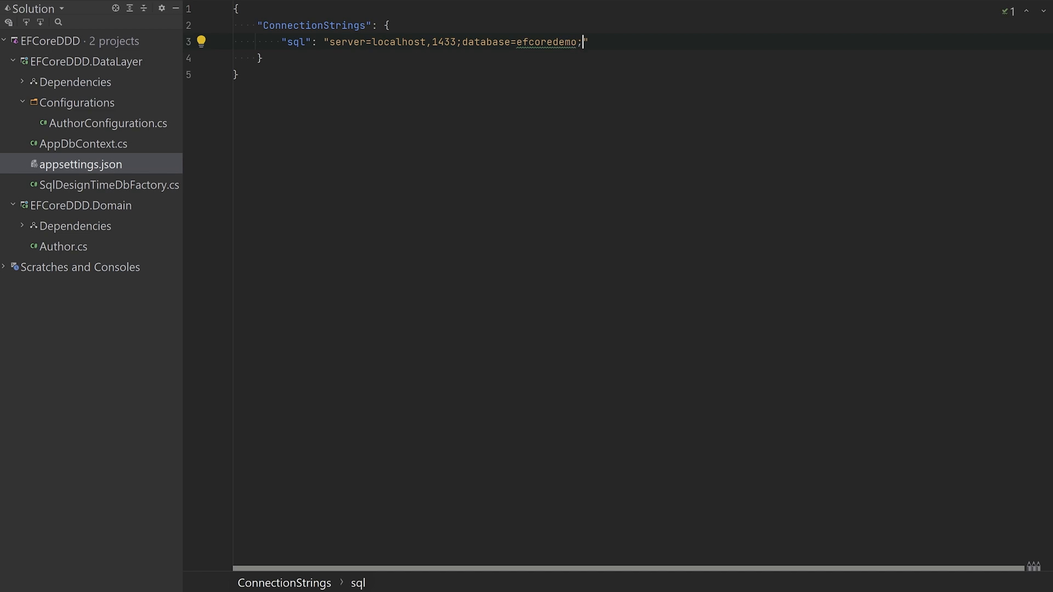
pyautogui.write('User ID=sa; Password=')
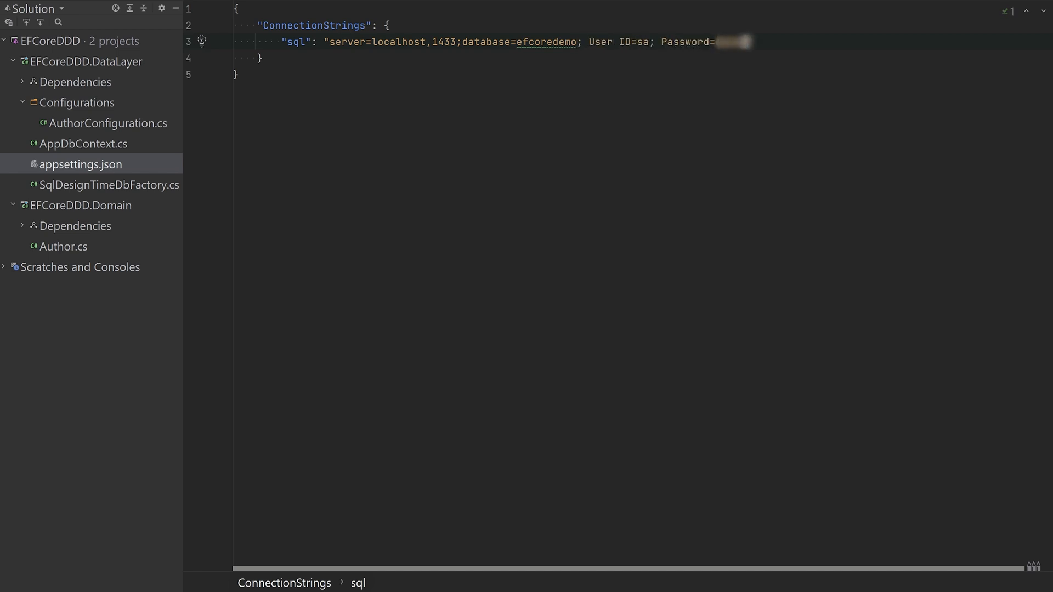
pyautogui.click(109, 184)
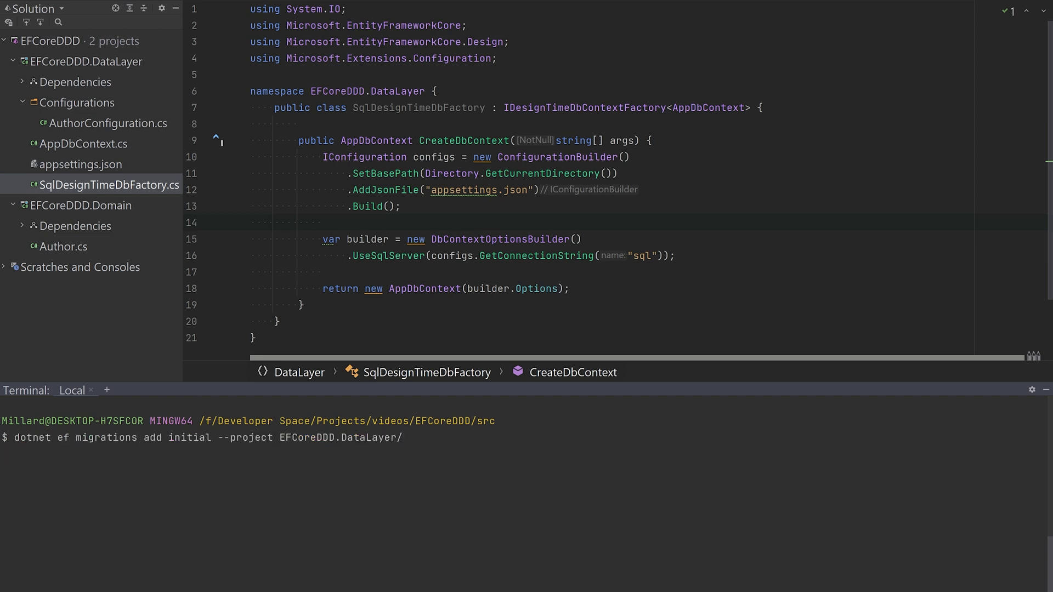
# Step: Run 'dotnet ef migrations add initial --project EFCoreDDD.DataLayer/' and review the generated Authors and Books migration
pyautogui.press('Return')
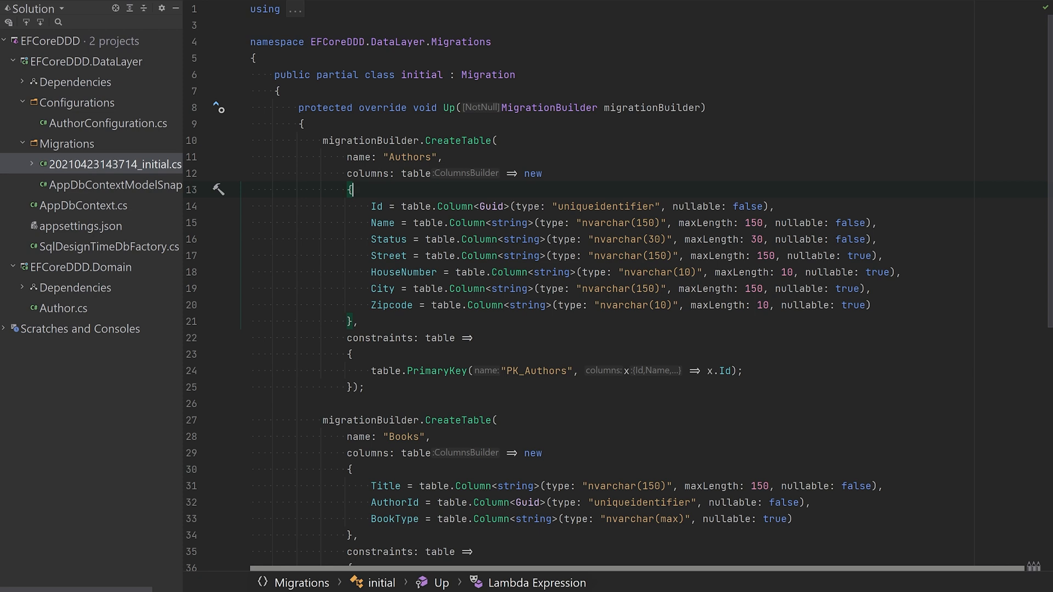
pyautogui.scroll(-3)
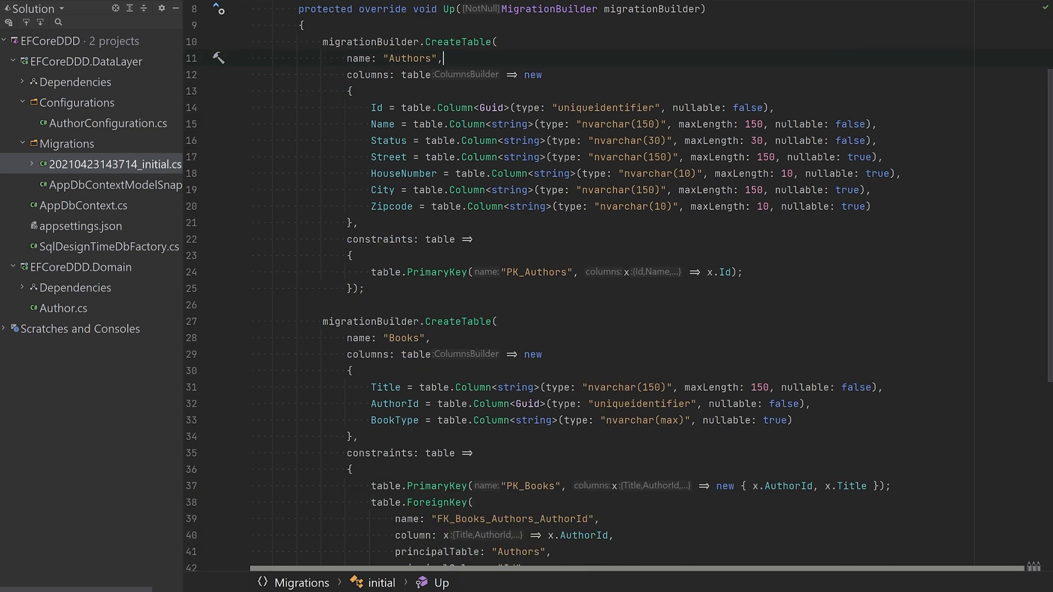
pyautogui.scroll(-3)
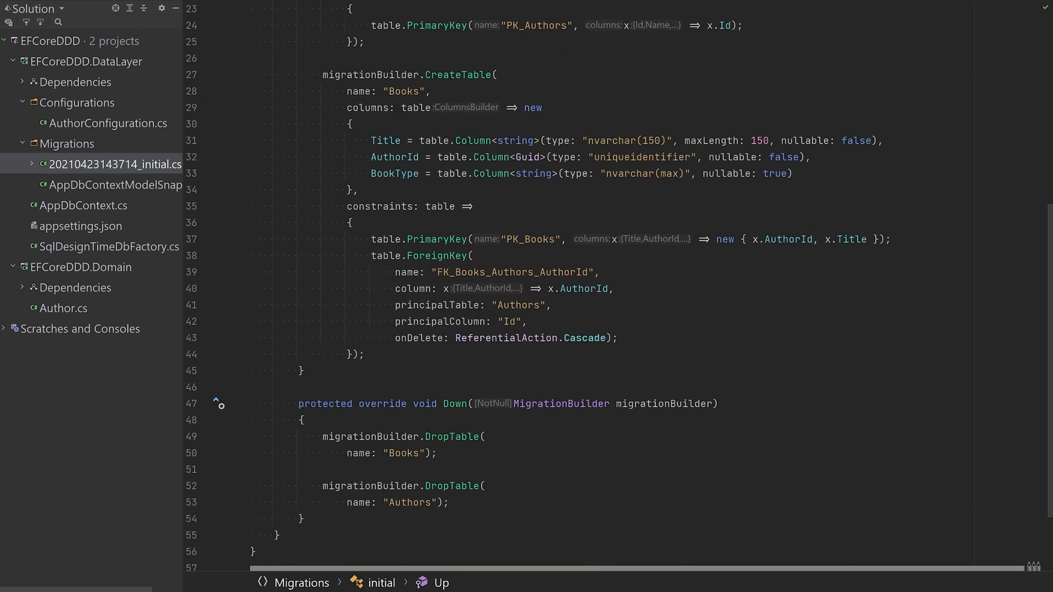